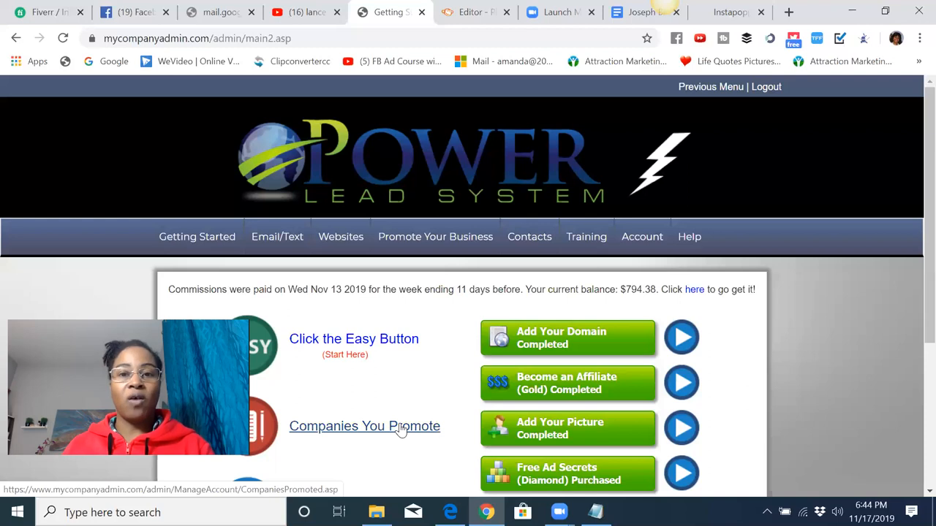
mouse_move(482, 266)
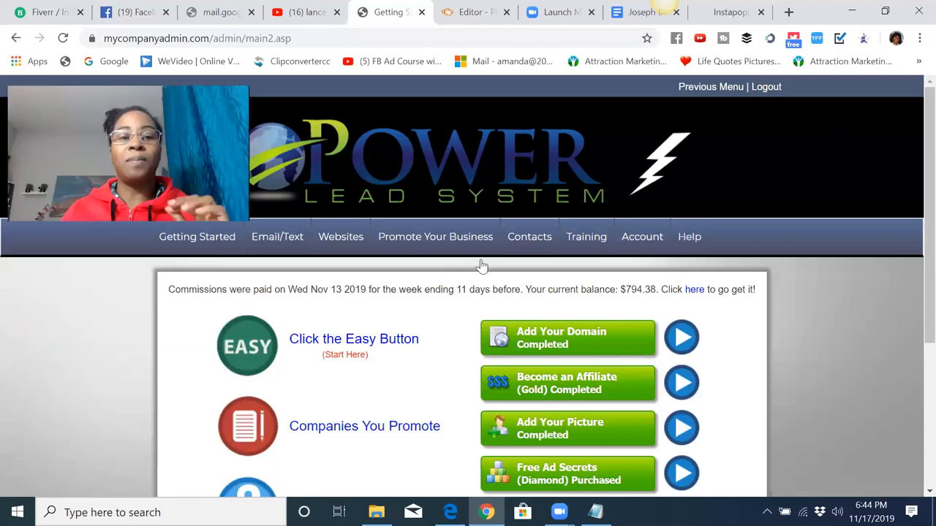
mouse_move(435, 241)
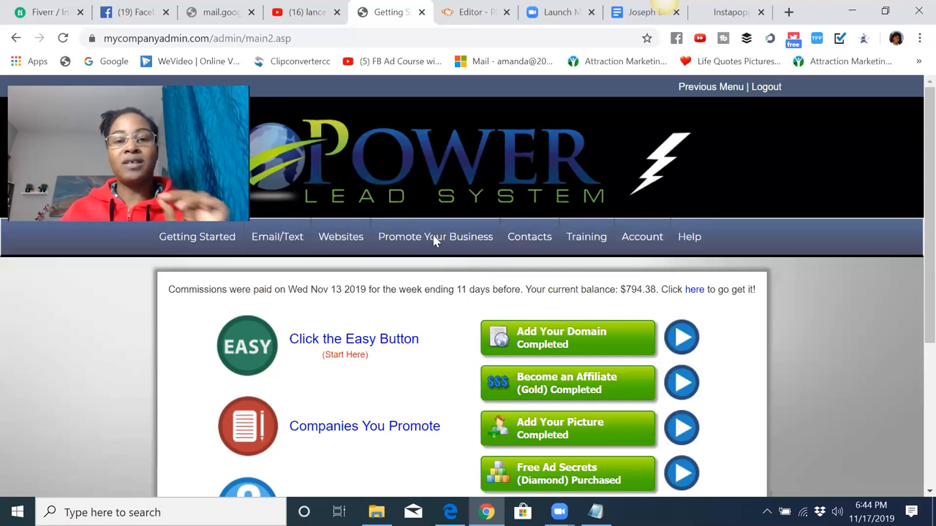
mouse_move(916, 263)
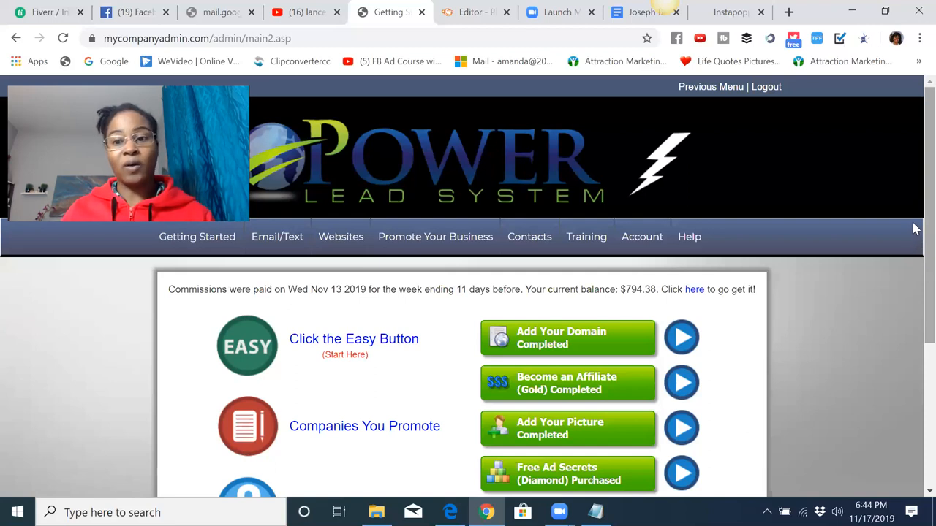
- Re-enter the admin password on the expired-session form and log back in
scroll(down, 3)
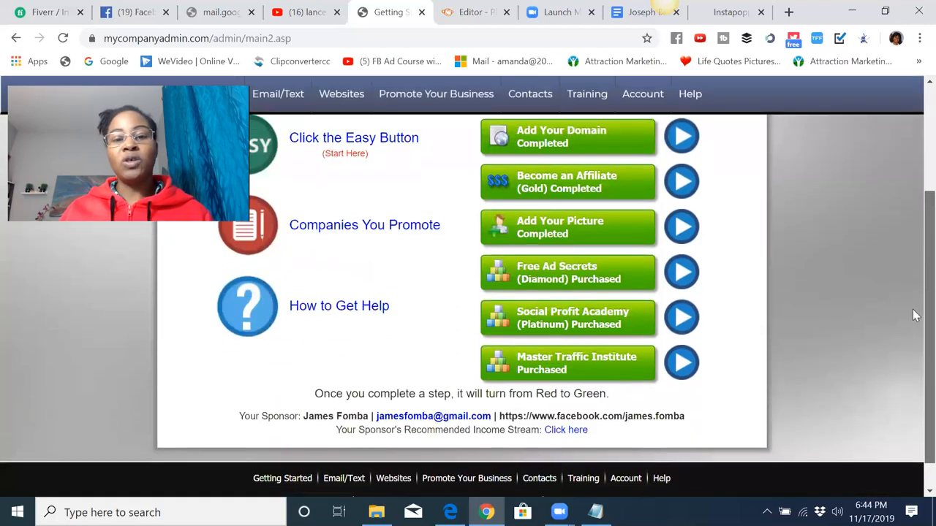
scroll(up, 3)
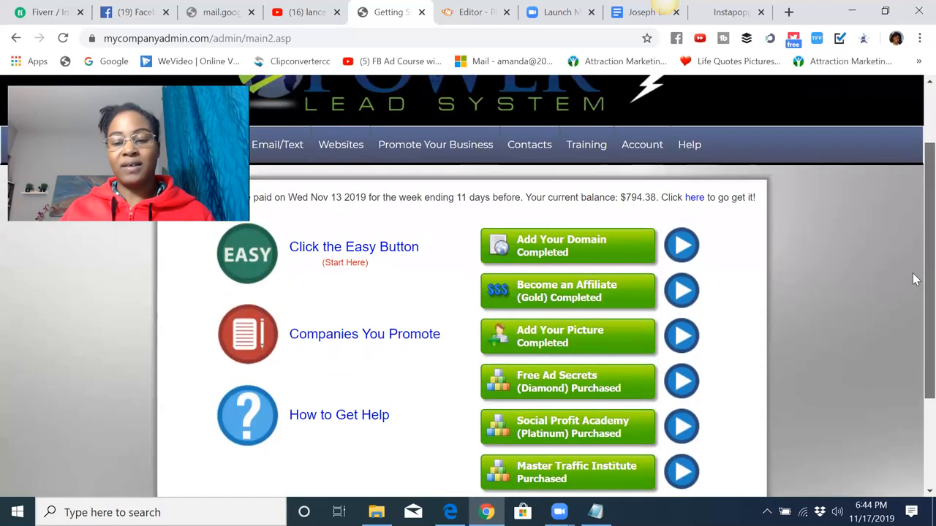
mouse_move(607, 304)
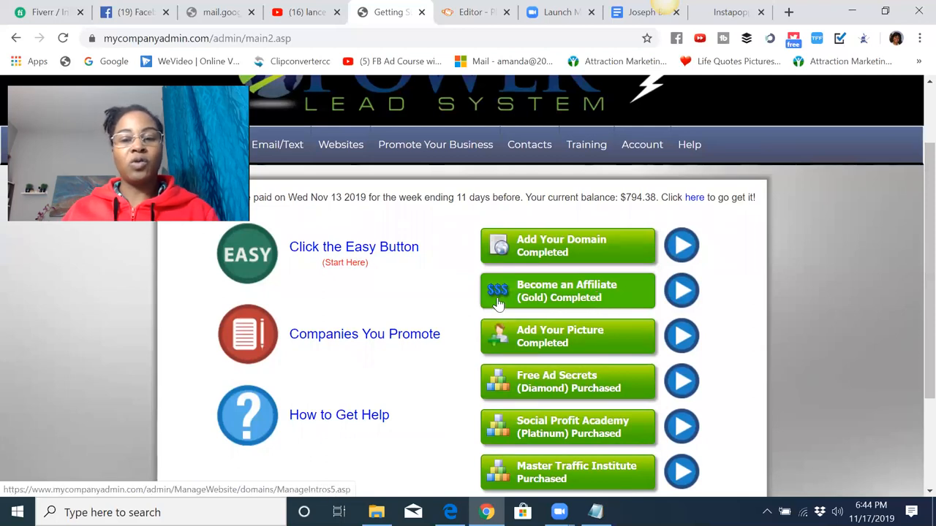
mouse_move(541, 479)
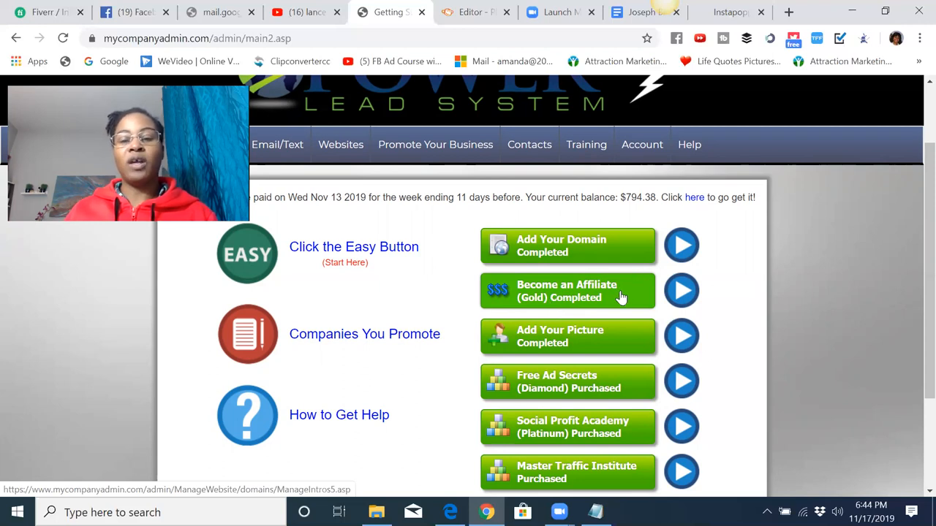
mouse_move(618, 300)
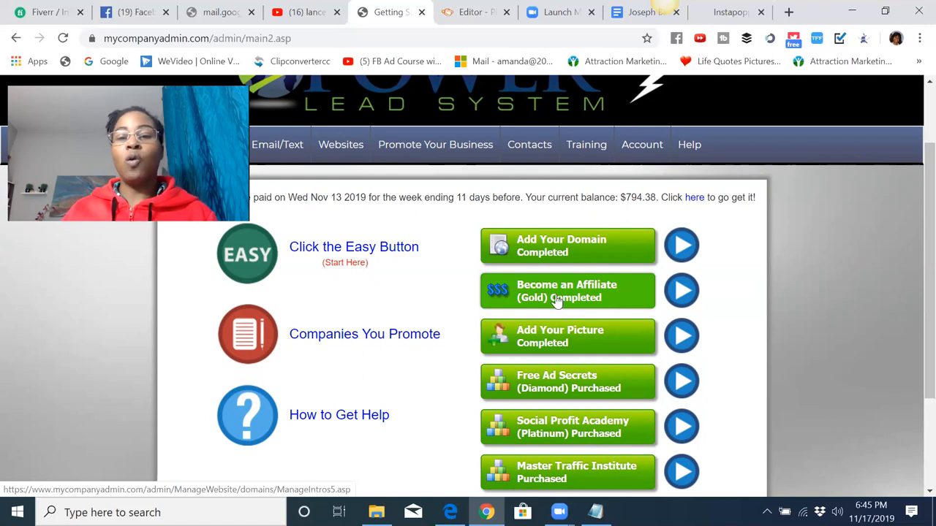
mouse_move(630, 296)
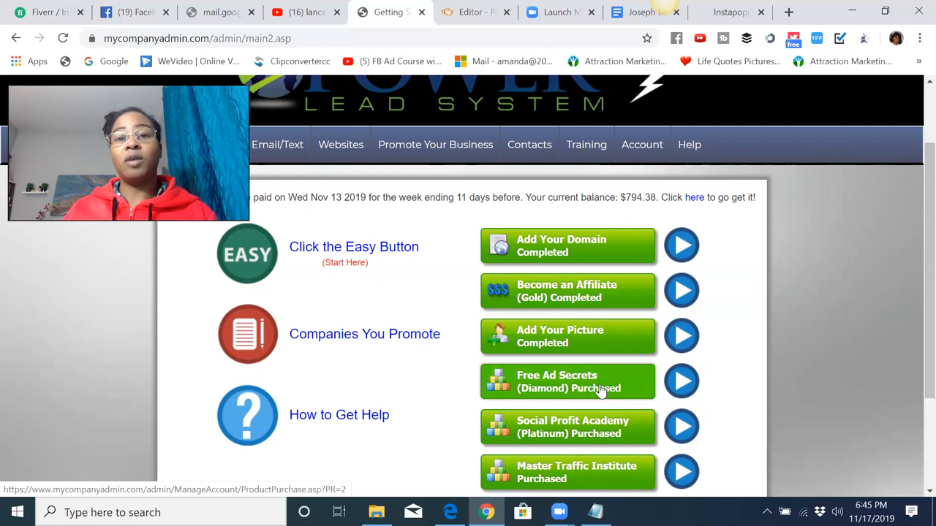
mouse_move(600, 402)
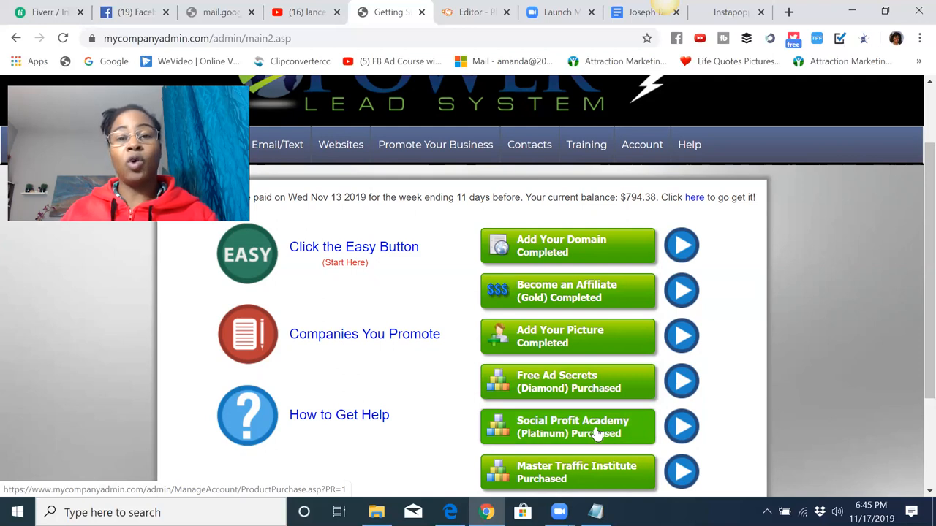
mouse_move(599, 479)
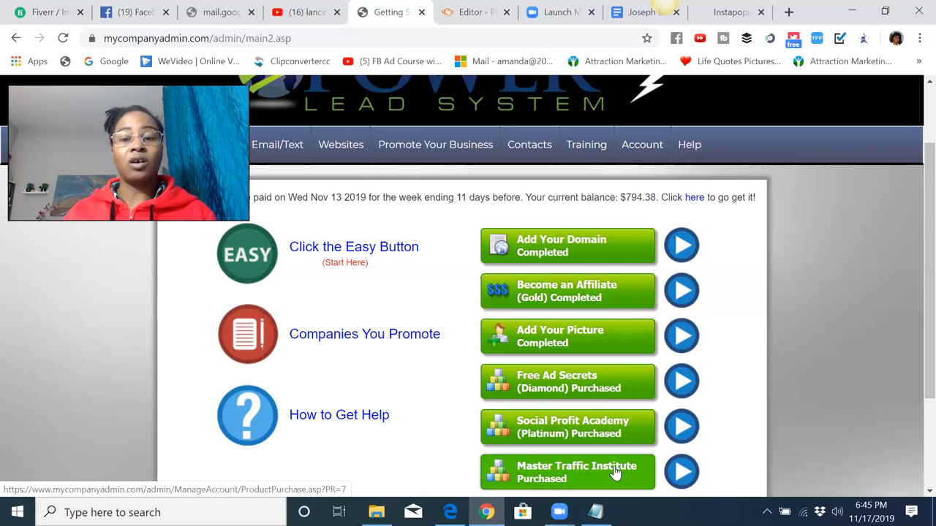
mouse_move(563, 391)
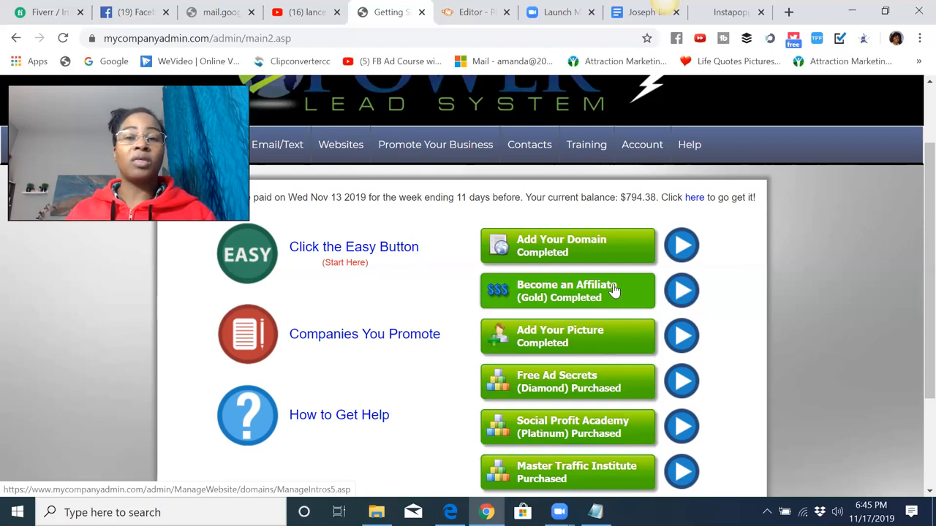
mouse_move(614, 302)
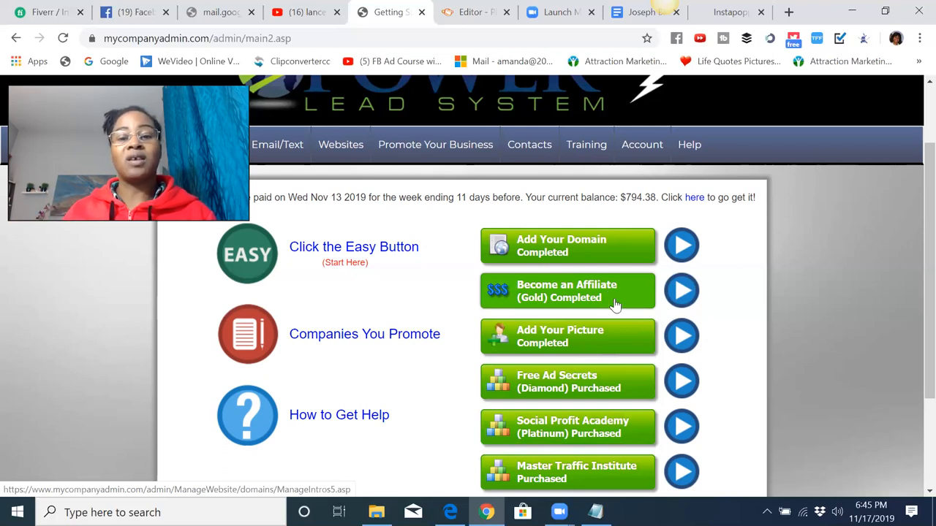
mouse_move(644, 301)
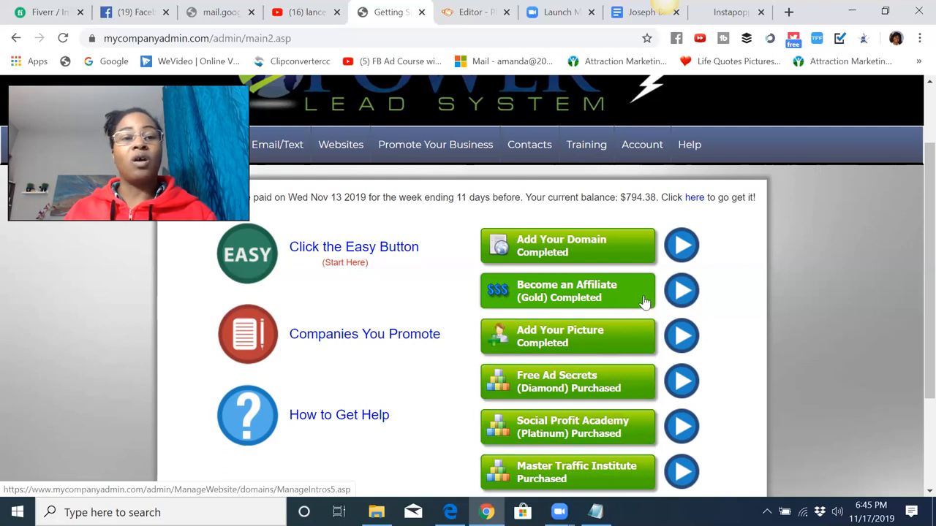
mouse_move(146, 73)
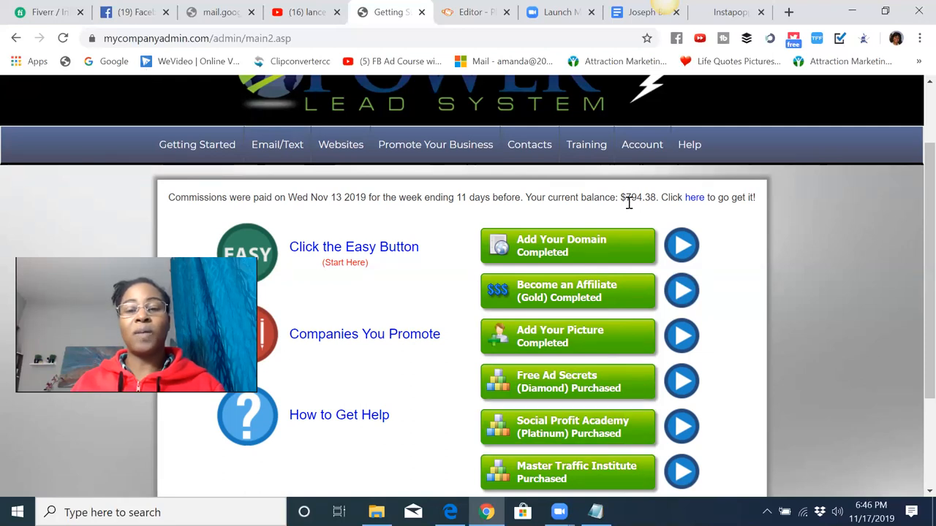
mouse_move(633, 208)
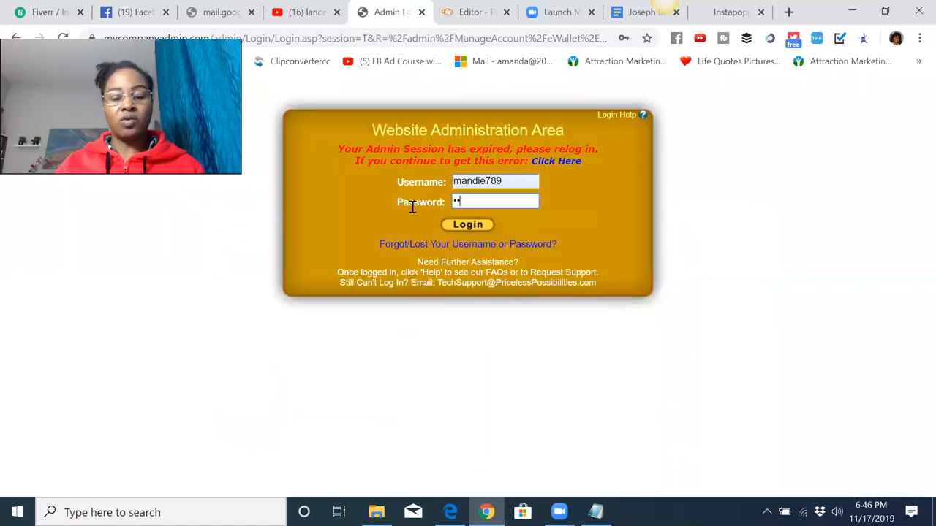
text(password)
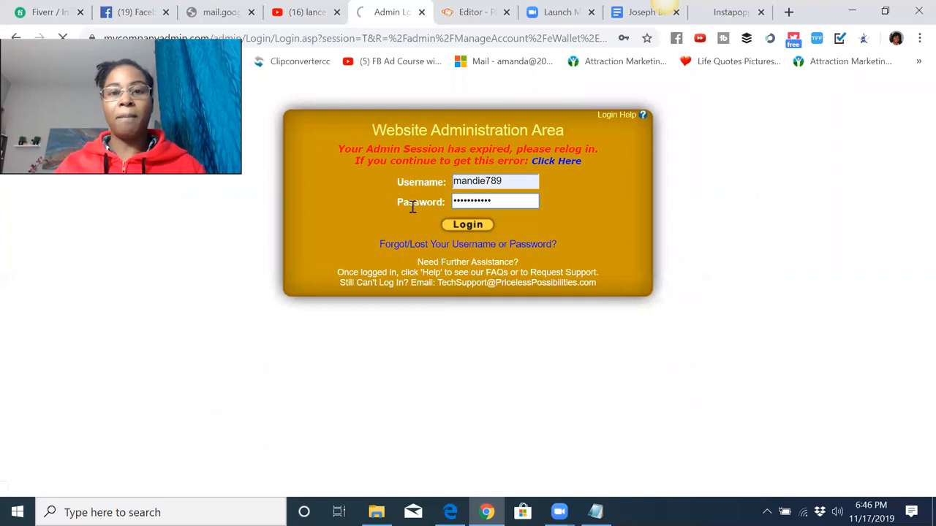
click(467, 225)
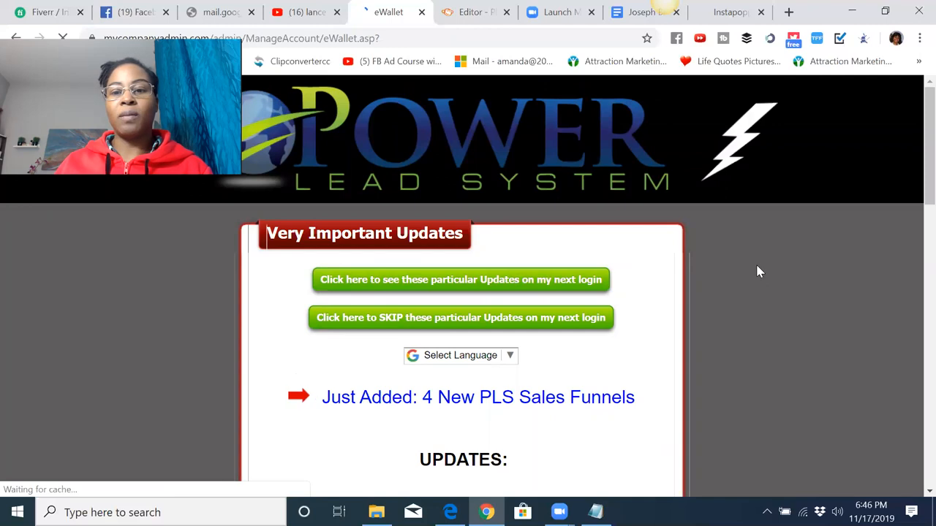
- Skip the Very Important Updates notice and browse the eWallet and Getting Started pages
click(461, 318)
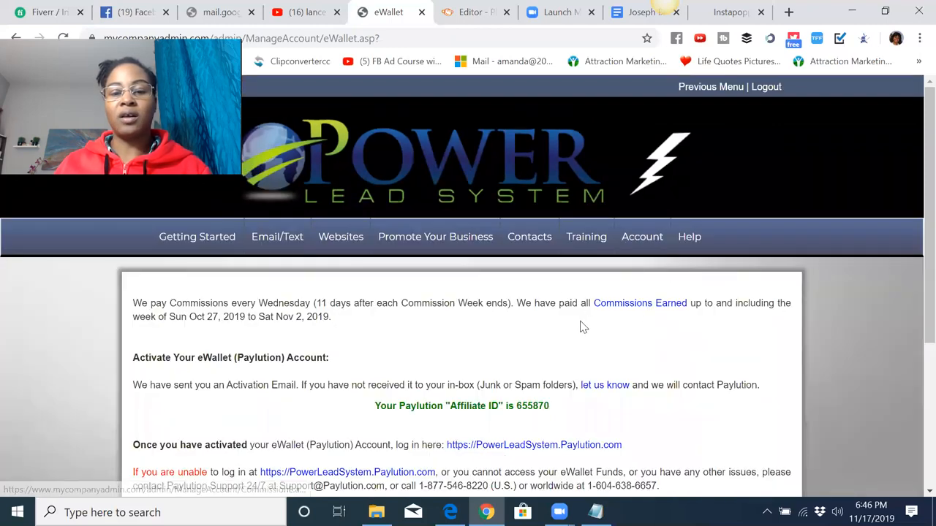
scroll(down, 3)
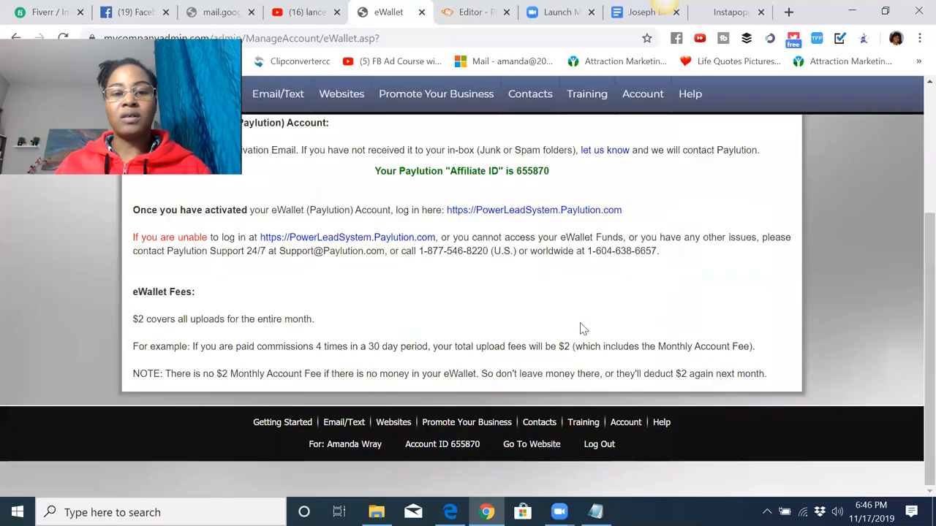
scroll(up, 3)
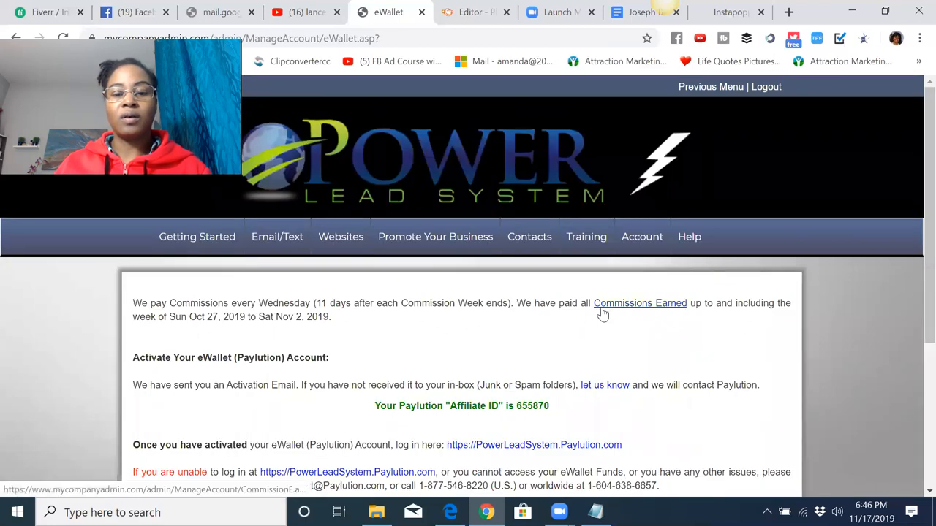
click(196, 236)
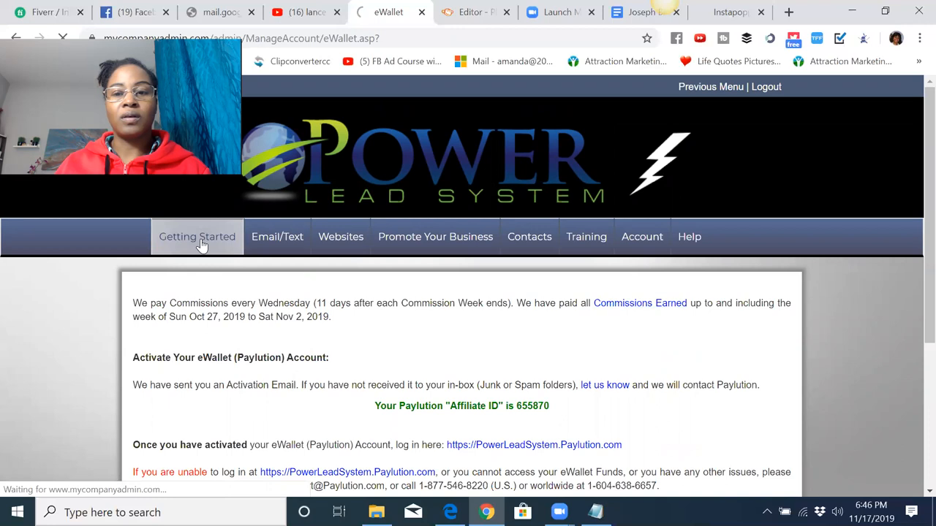
click(197, 237)
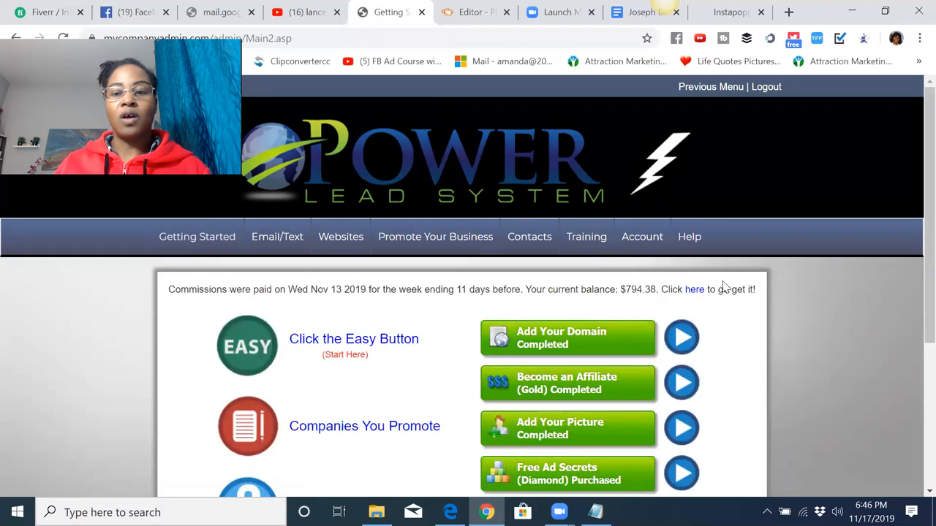
- Return to the eWallet page and launch the Paylution eWallet login site
click(694, 289)
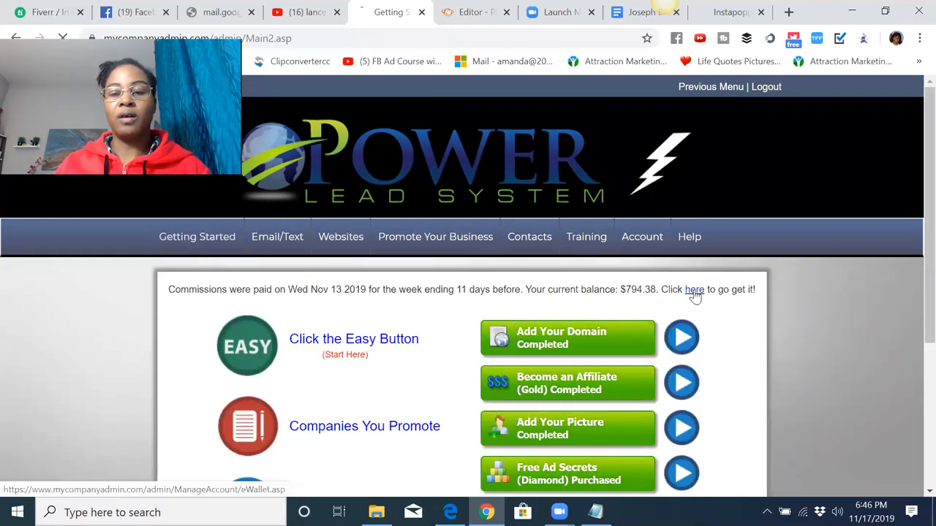
click(694, 290)
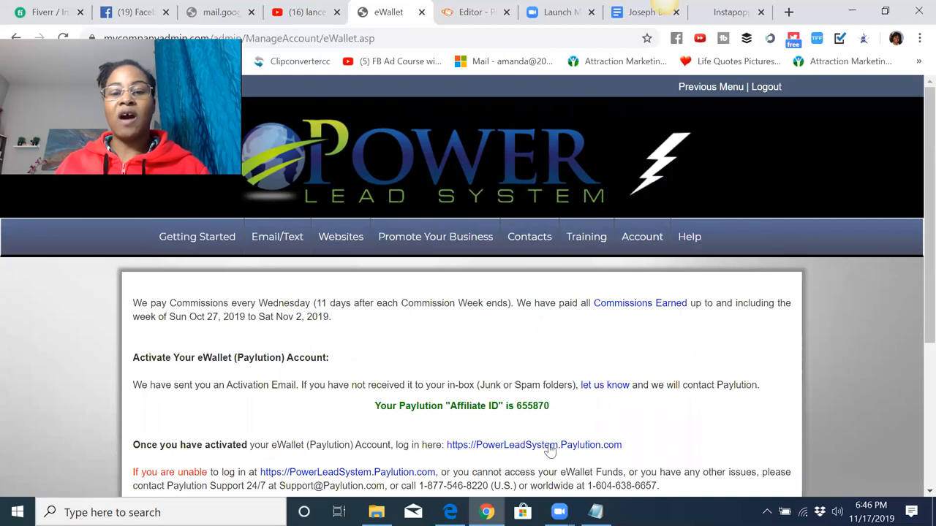
click(534, 444)
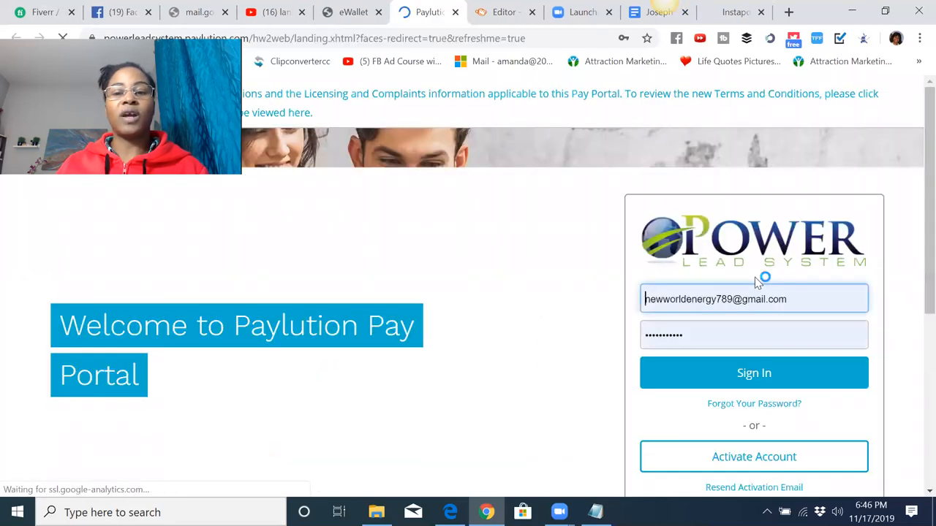
- Sign in to Paylution Pay Portal using the saved email and password
click(754, 373)
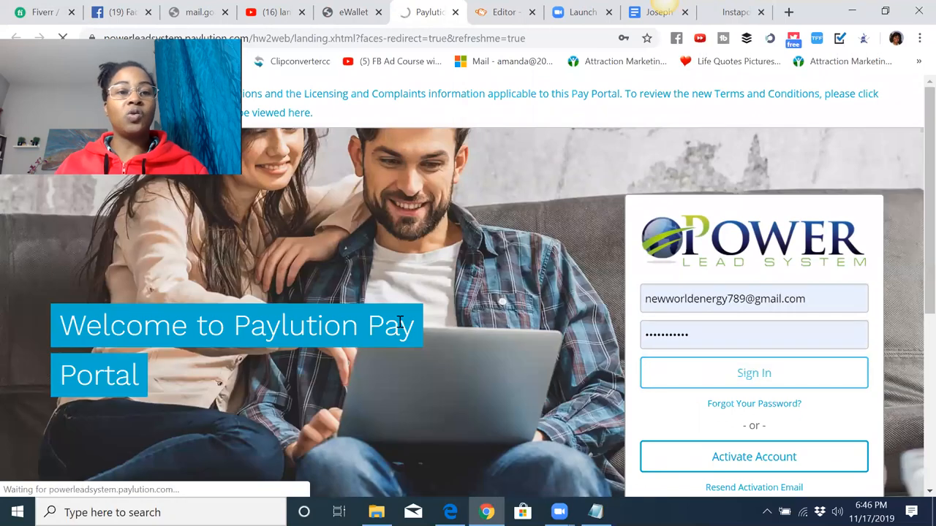
click(754, 373)
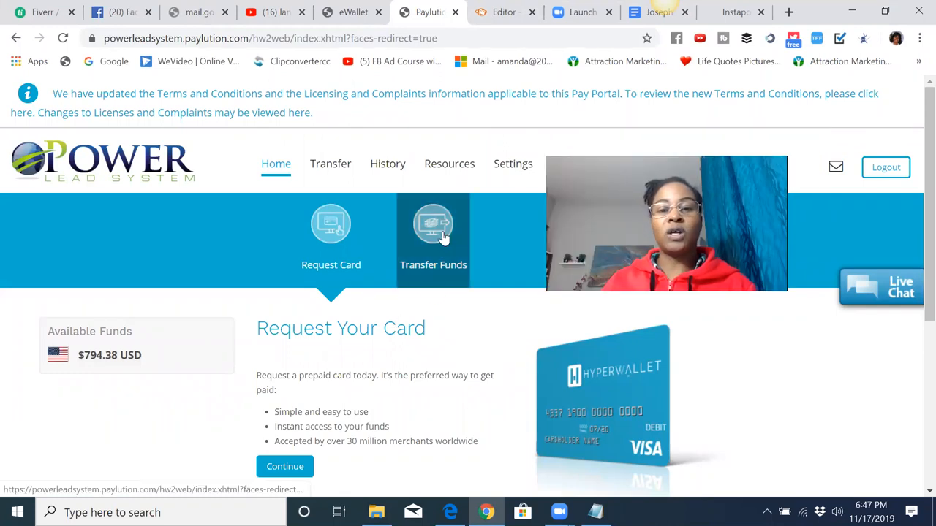
- Start a fund transfer with the CapCom bank account as destination
click(433, 238)
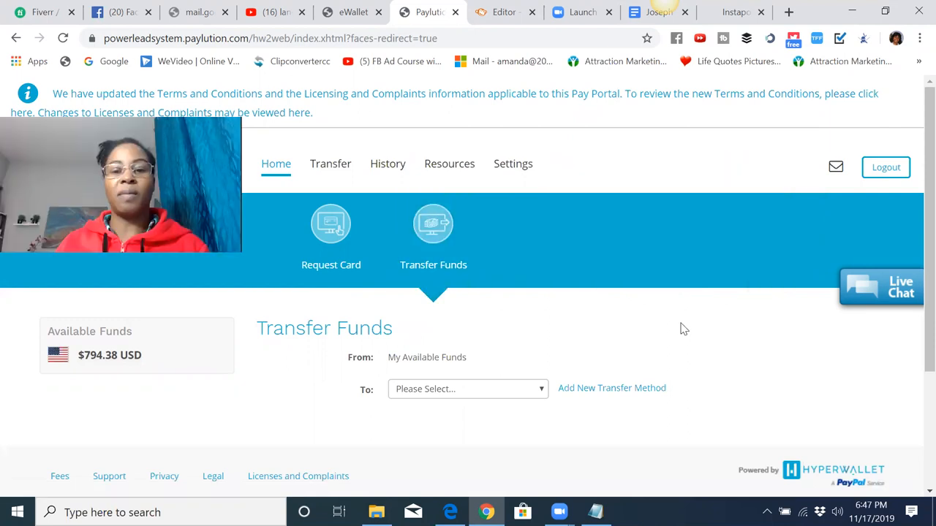
click(468, 388)
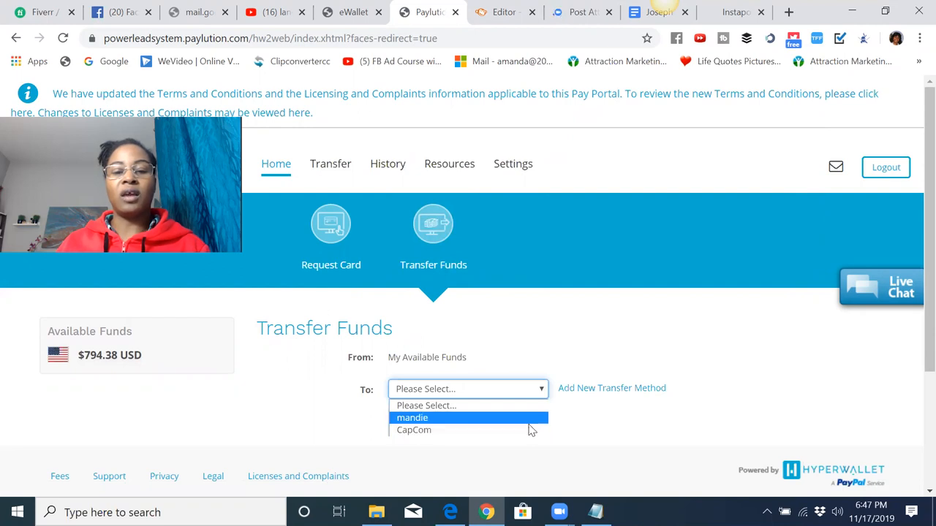
click(413, 430)
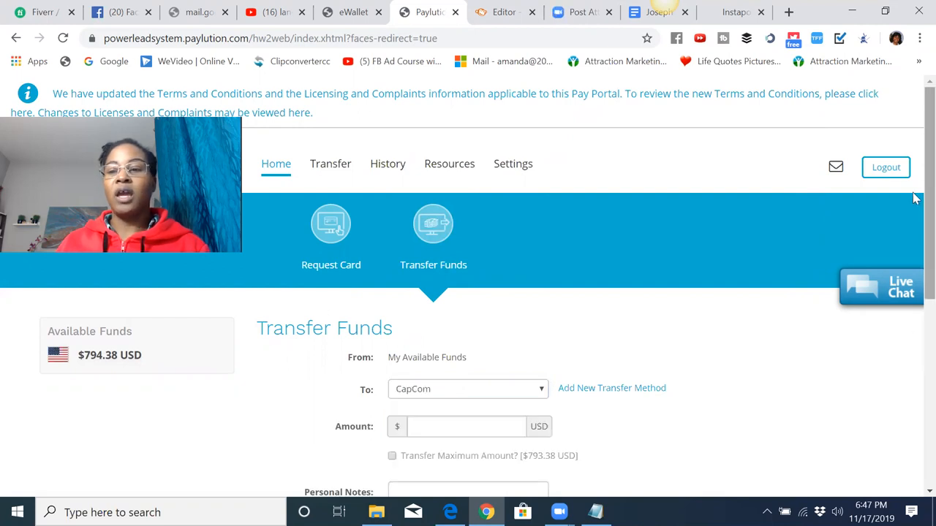
scroll(down, 3)
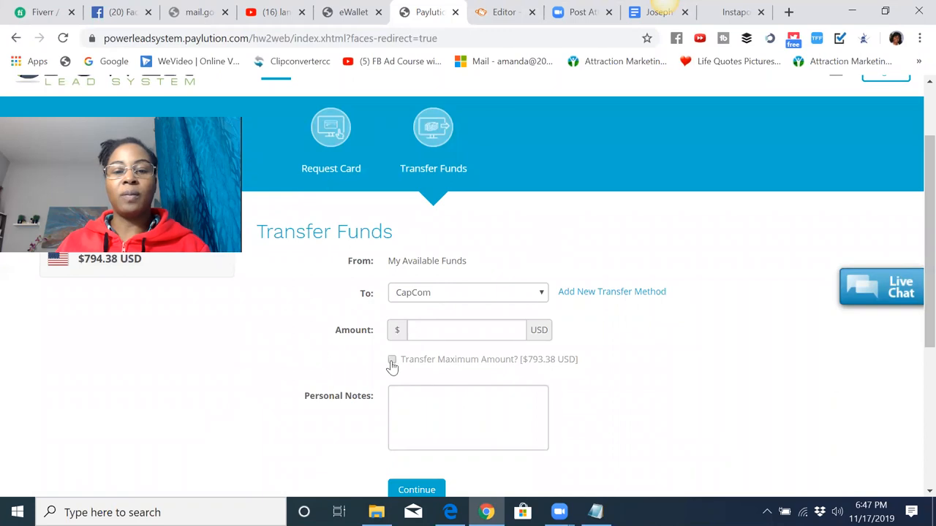
- Transfer the maximum $793.38, confirm it, and return to the Power Lead System back office
click(392, 359)
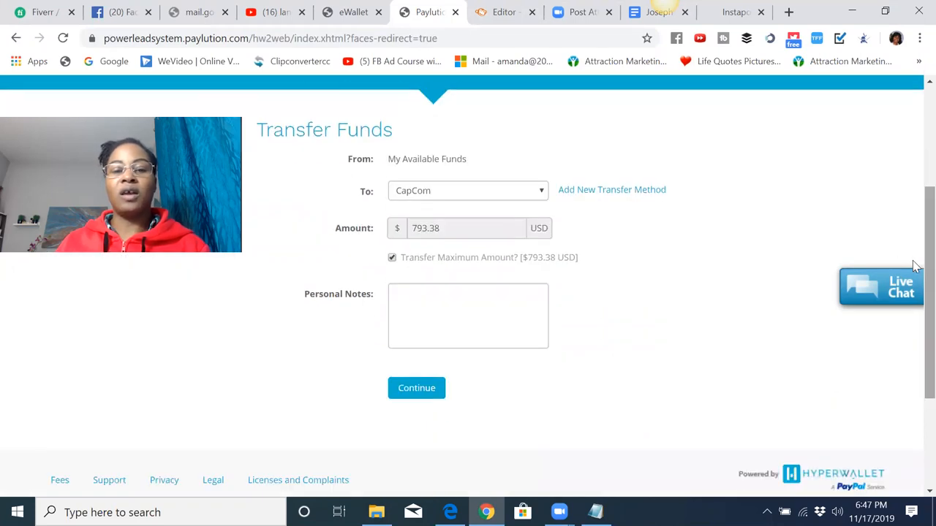
click(416, 388)
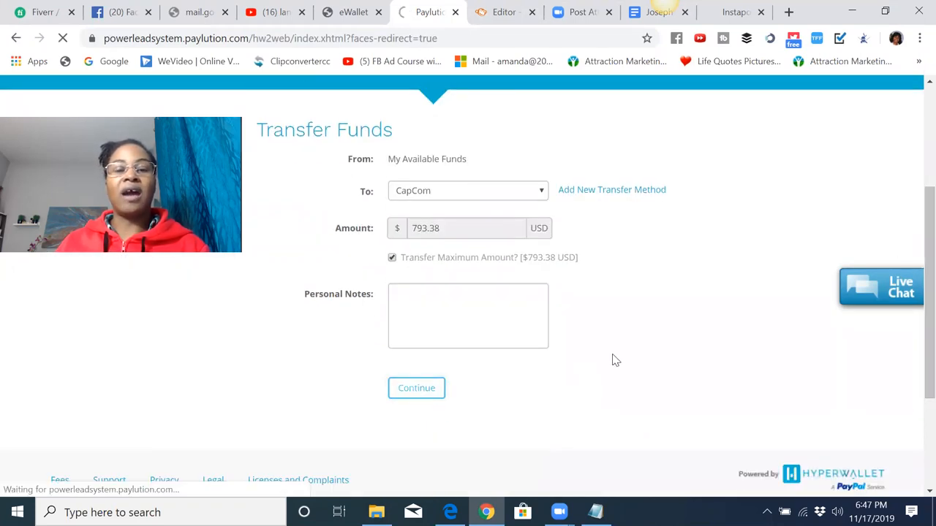
click(416, 388)
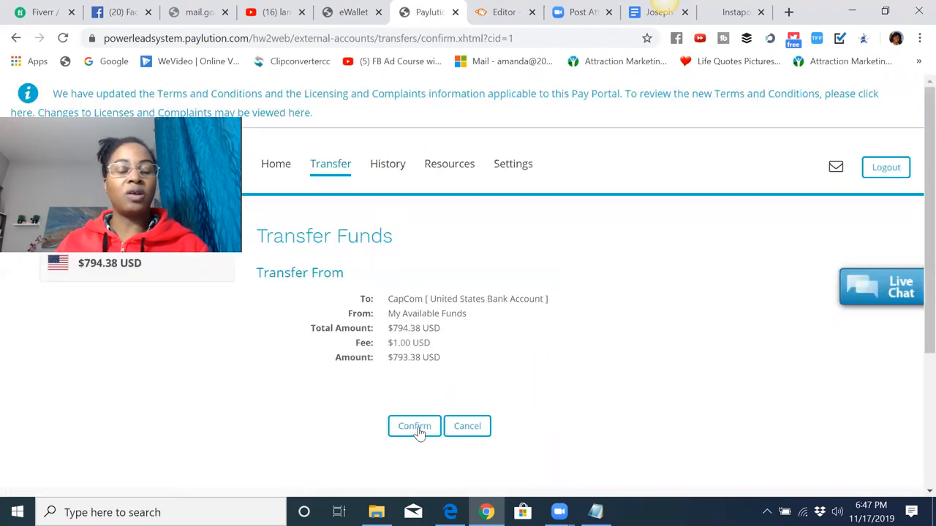
click(414, 426)
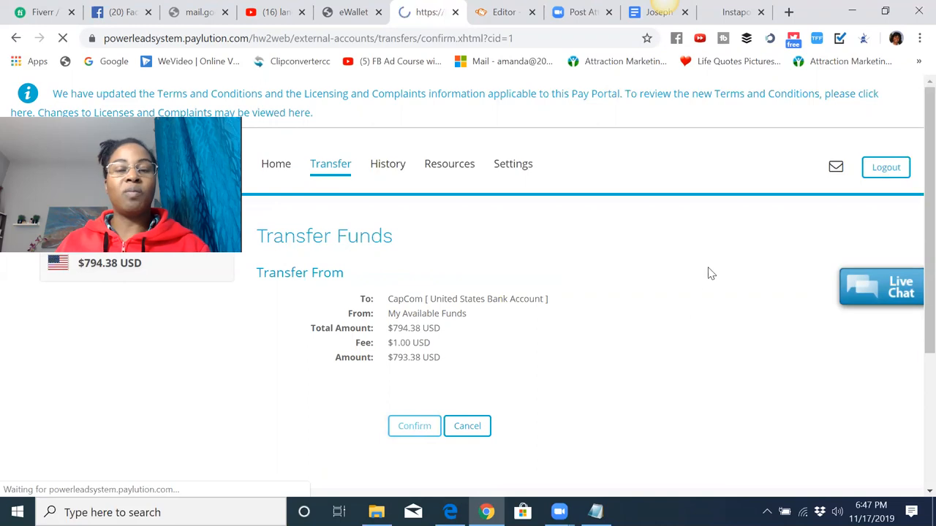
click(414, 426)
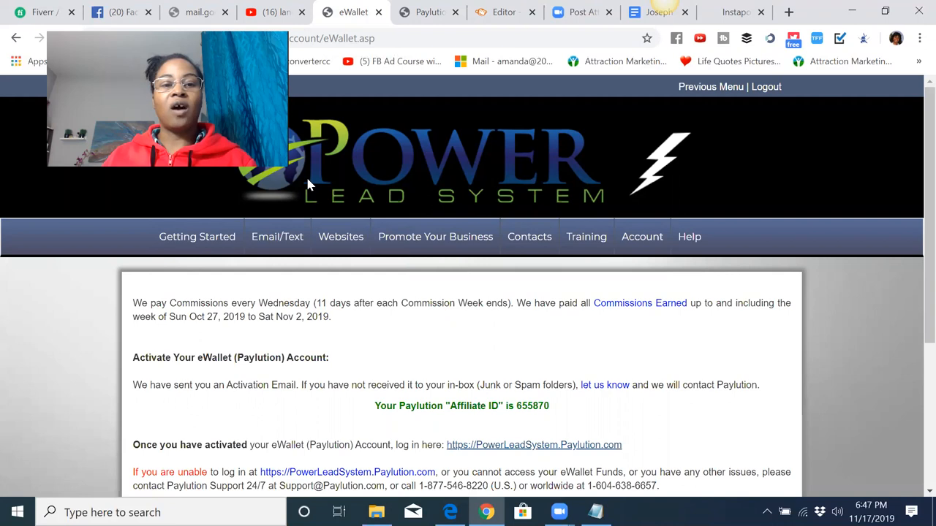
click(196, 236)
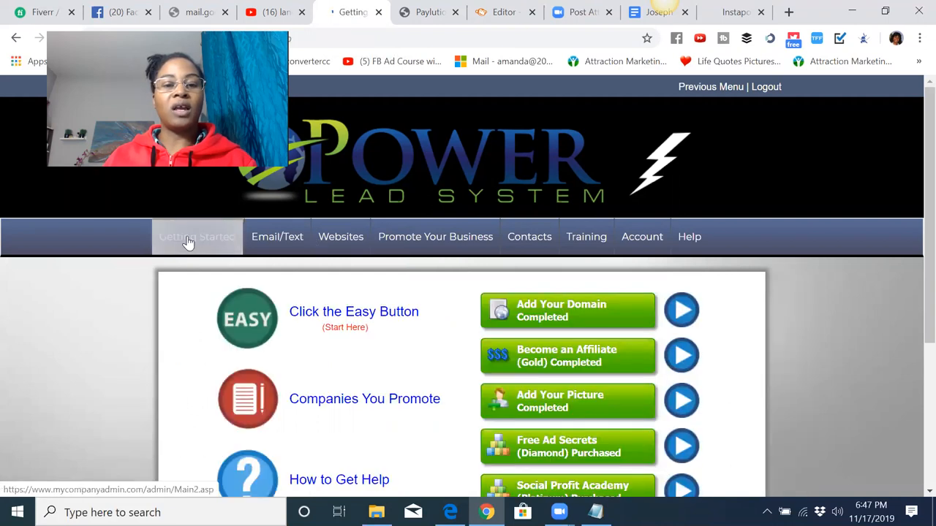
mouse_move(915, 243)
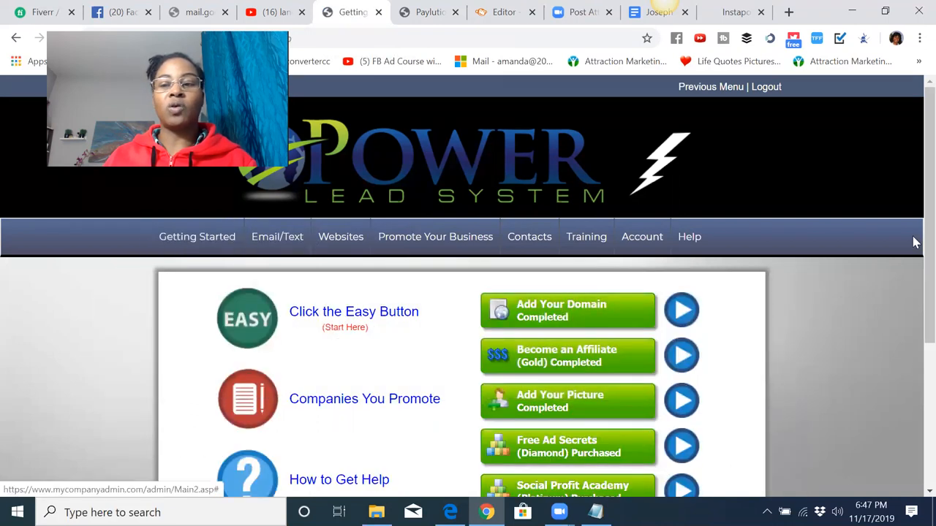
- Scroll Getting Started and open the Training menu listing Training Area, Social Profit Academy and others
scroll(down, 3)
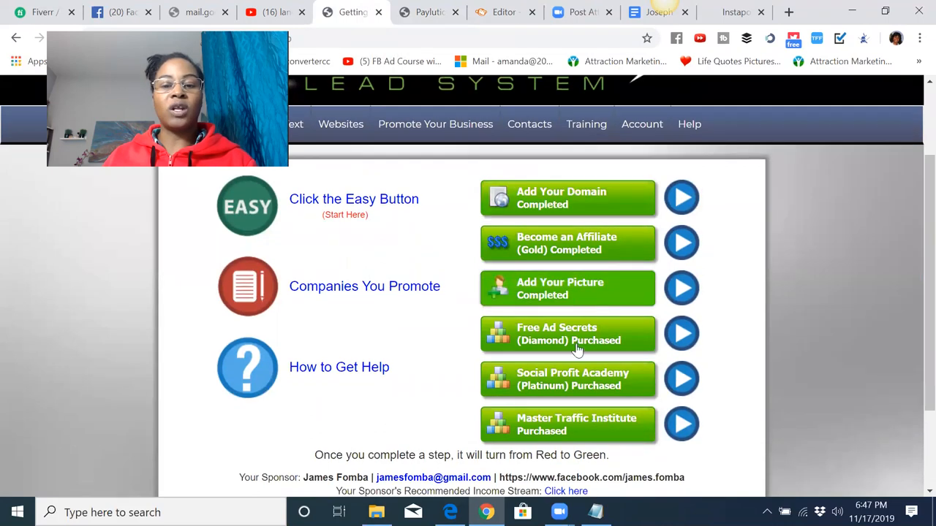
mouse_move(560, 289)
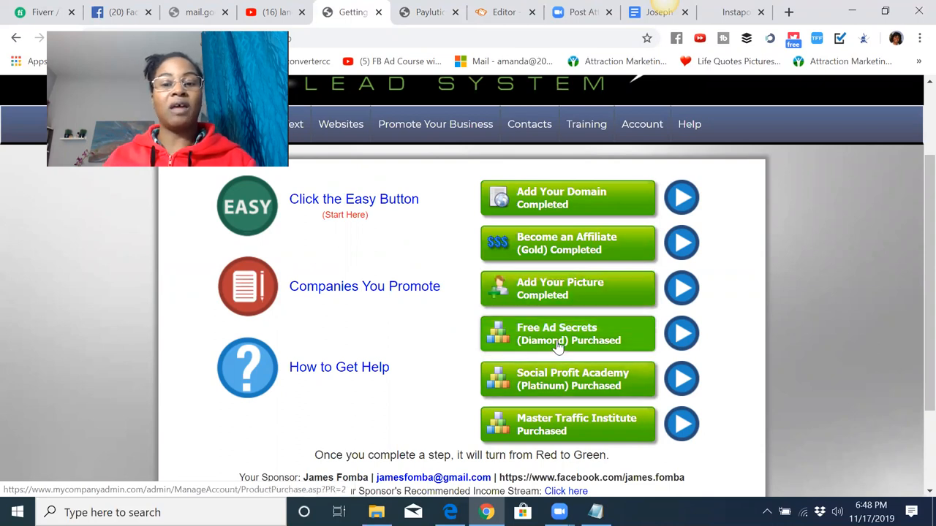
mouse_move(562, 340)
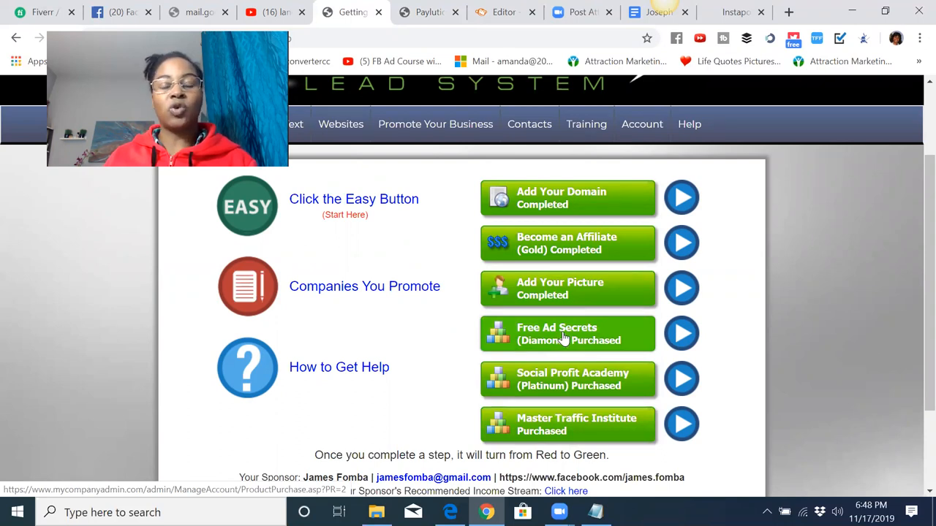
click(586, 123)
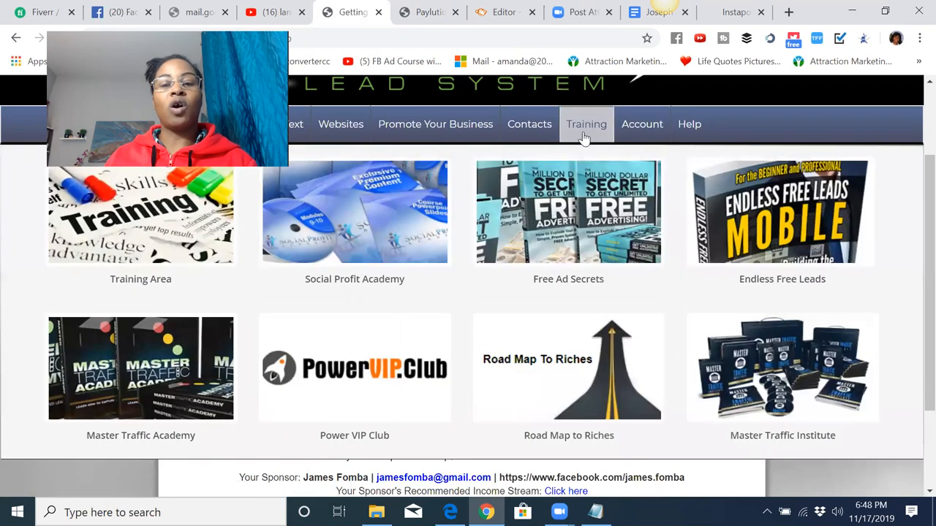
mouse_move(753, 207)
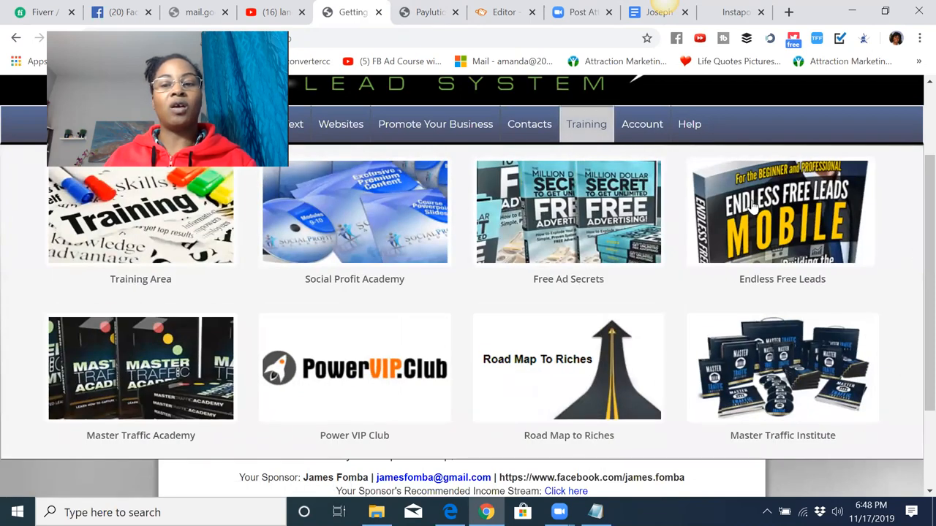
mouse_move(627, 284)
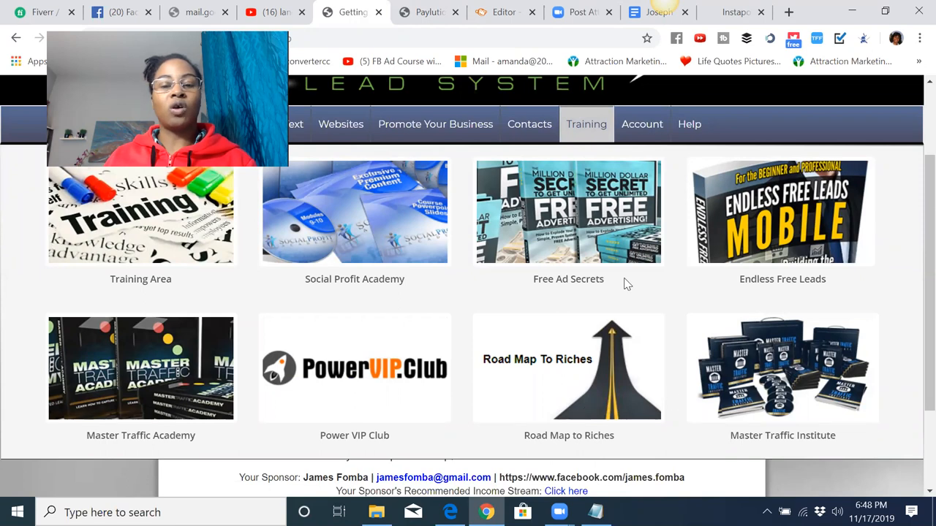
mouse_move(636, 430)
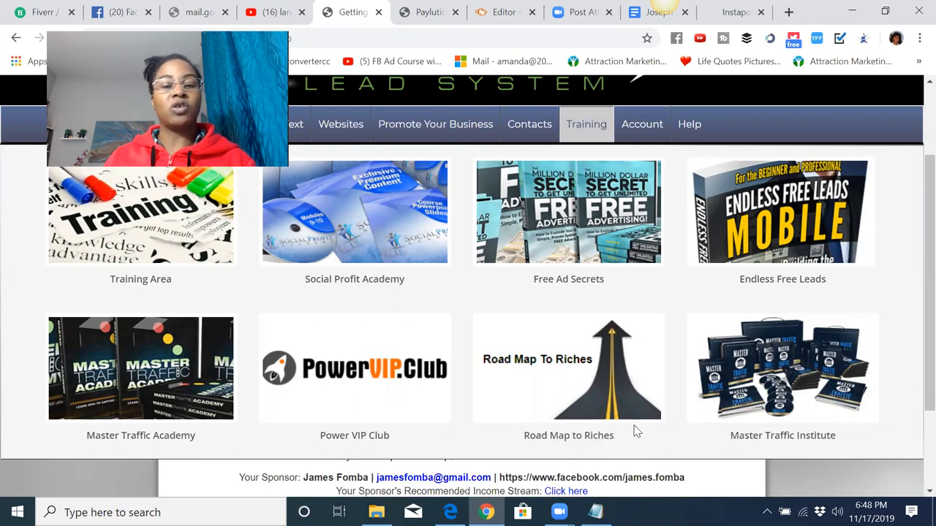
mouse_move(647, 335)
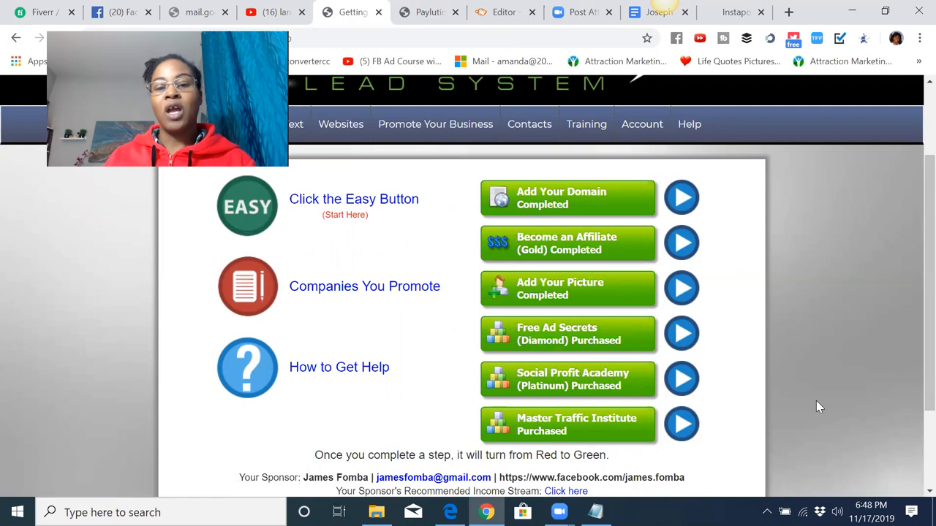
- Close the Training menu and scroll back up the Getting Started page
scroll(up, 3)
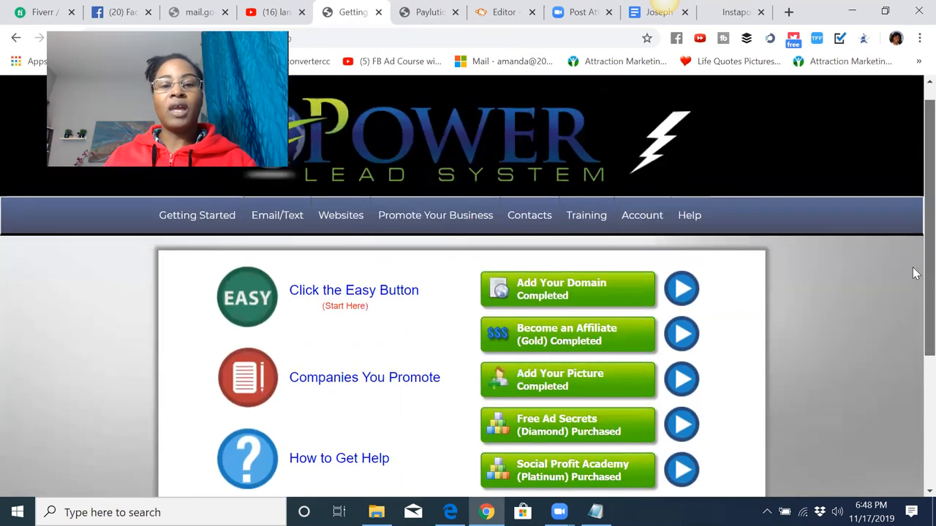
mouse_move(321, 405)
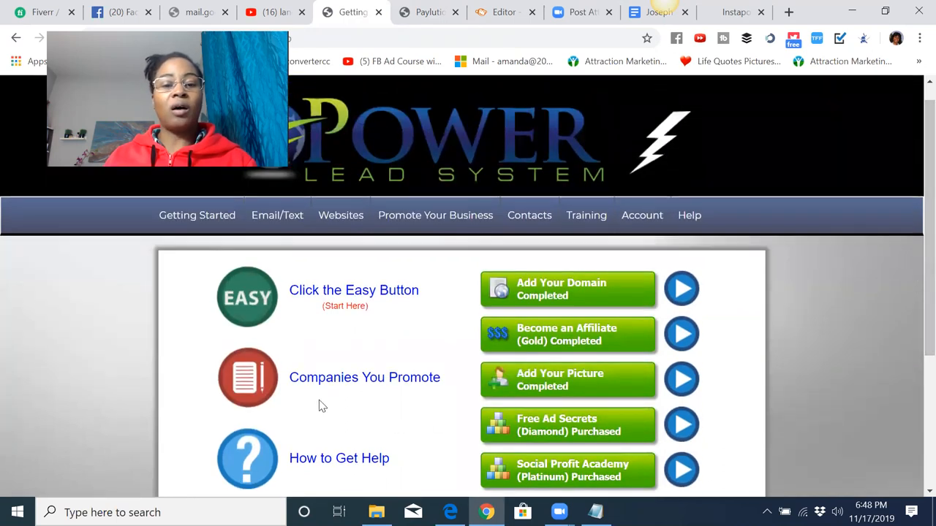
mouse_move(327, 392)
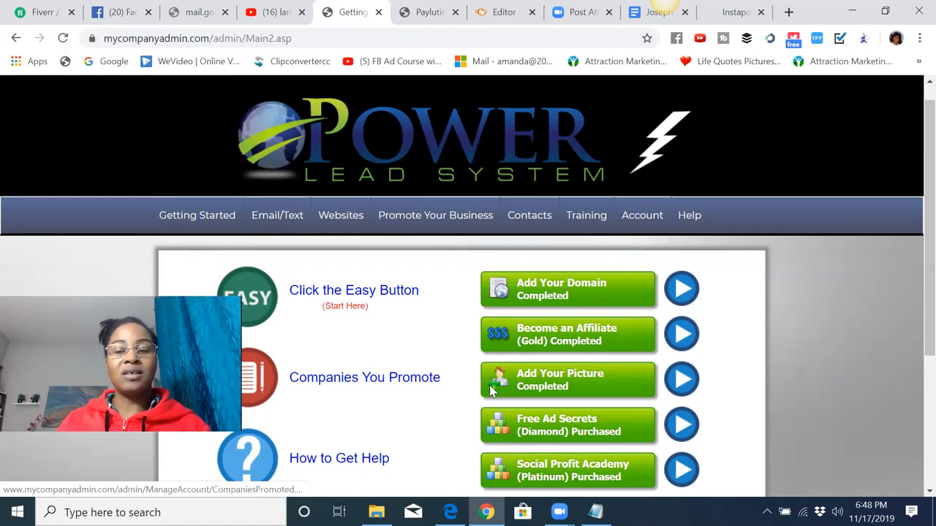
- Scroll through the Getting Started dashboard's completed setup steps and purchased products
scroll(down, 3)
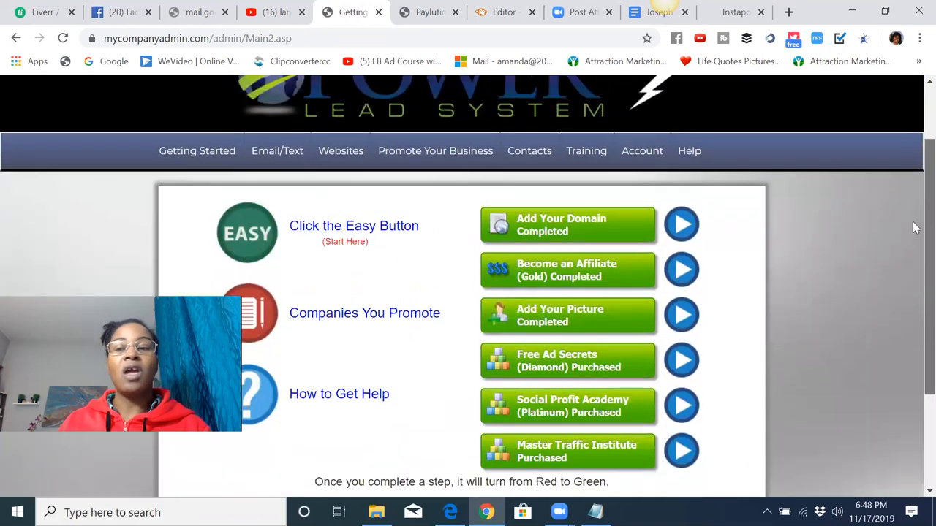
scroll(up, 3)
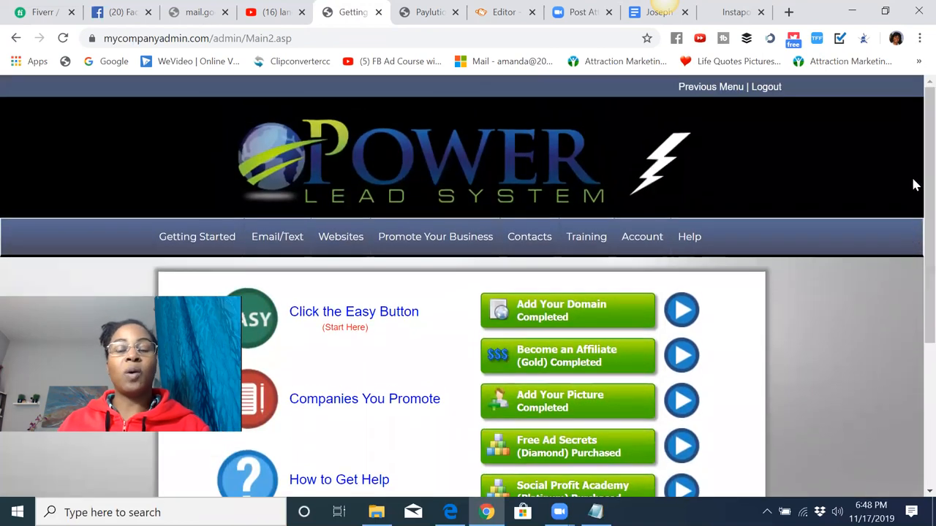
mouse_move(256, 378)
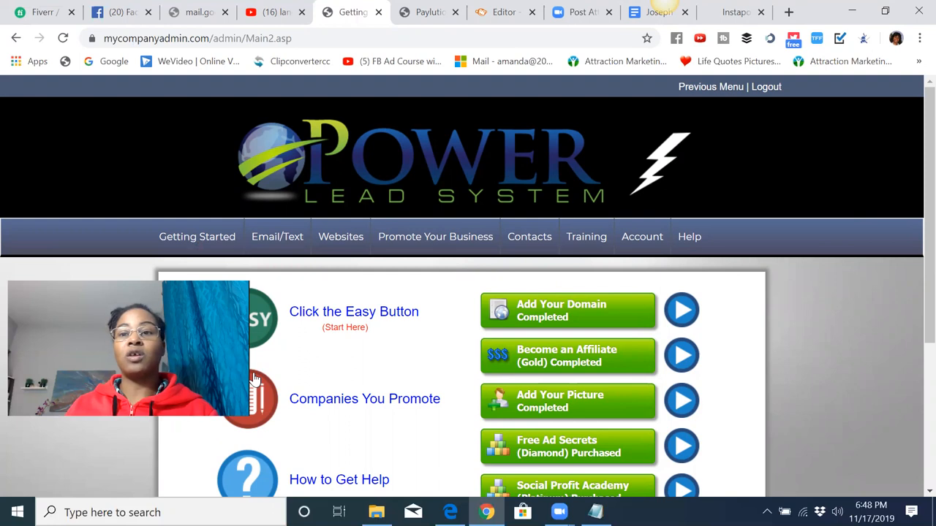
mouse_move(605, 237)
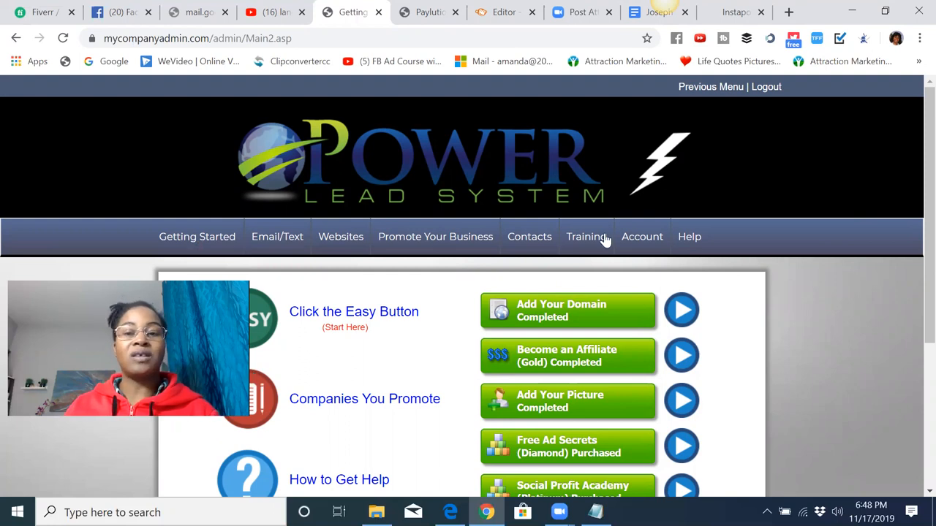
mouse_move(782, 194)
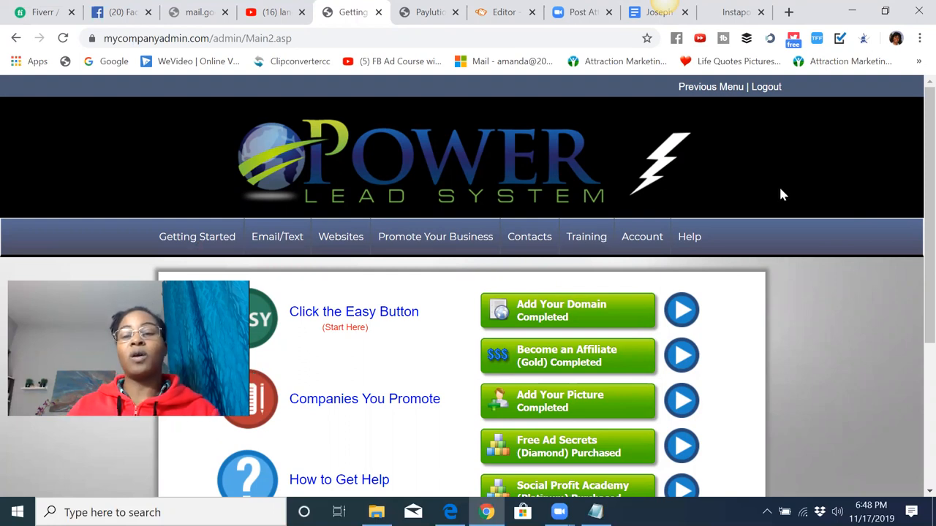
mouse_move(915, 167)
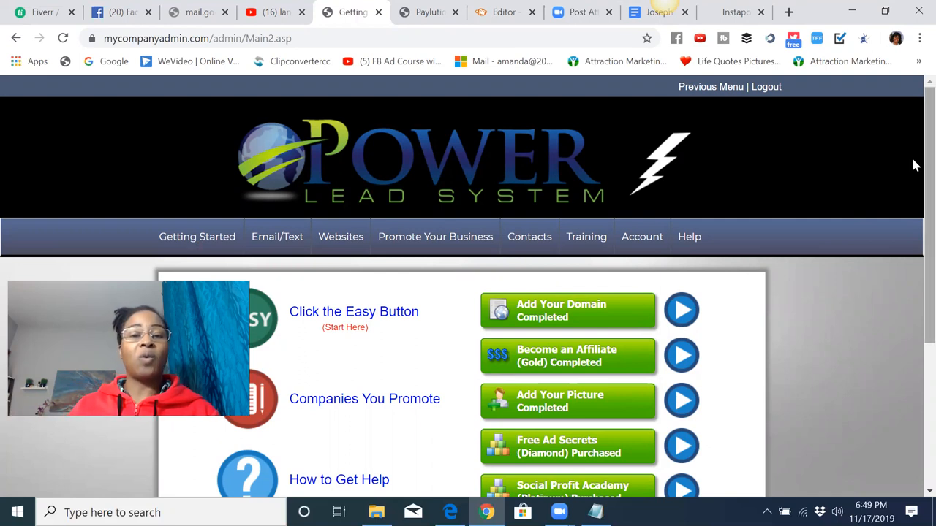
mouse_move(585, 285)
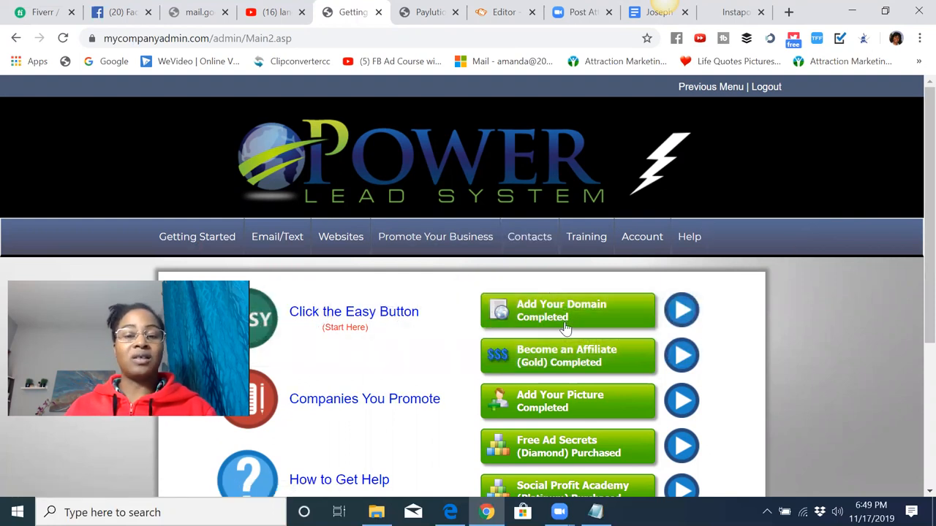
mouse_move(366, 380)
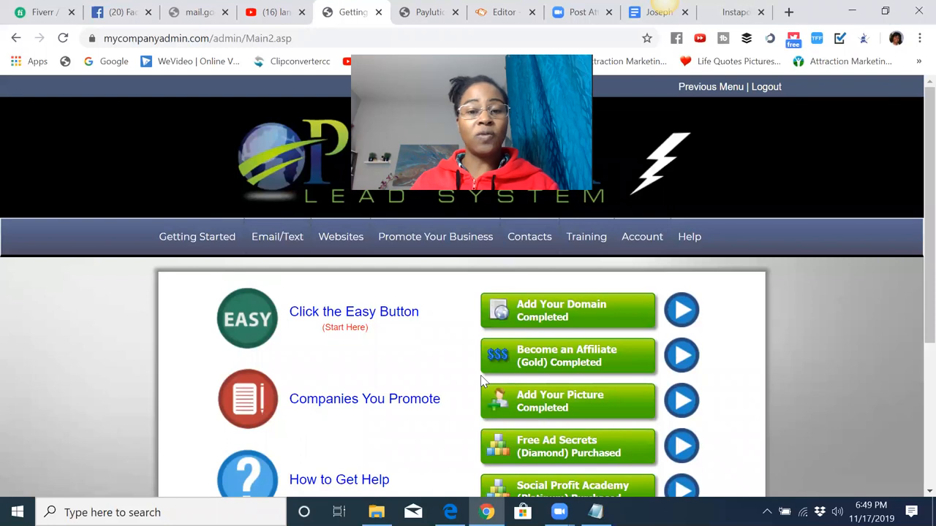
mouse_move(590, 279)
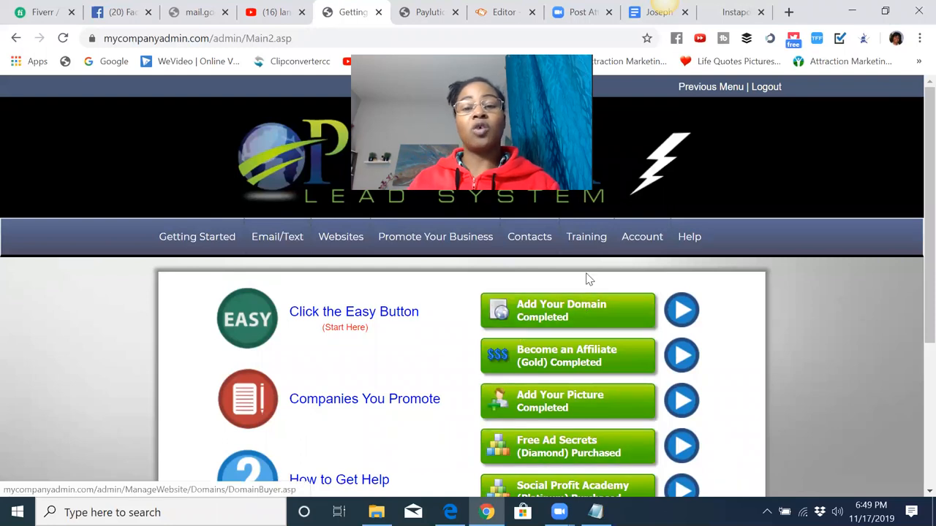
mouse_move(642, 236)
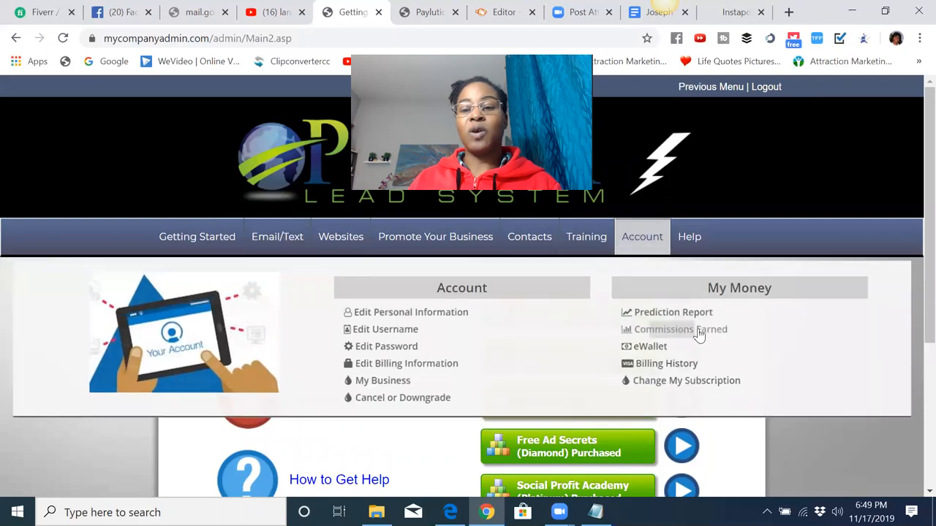
- Open Commissions Earned for the Nov 10–16, 2019 week and scroll to the $1,150.00 total
click(680, 329)
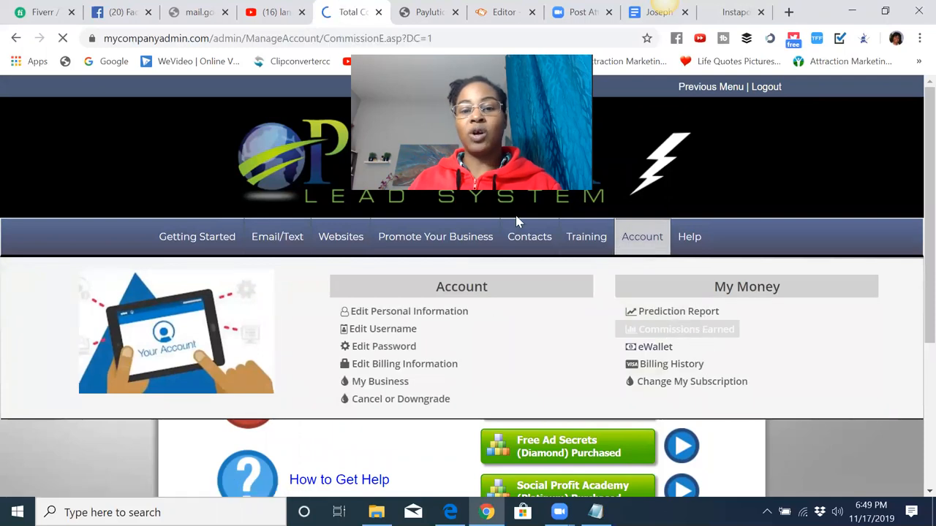
click(686, 329)
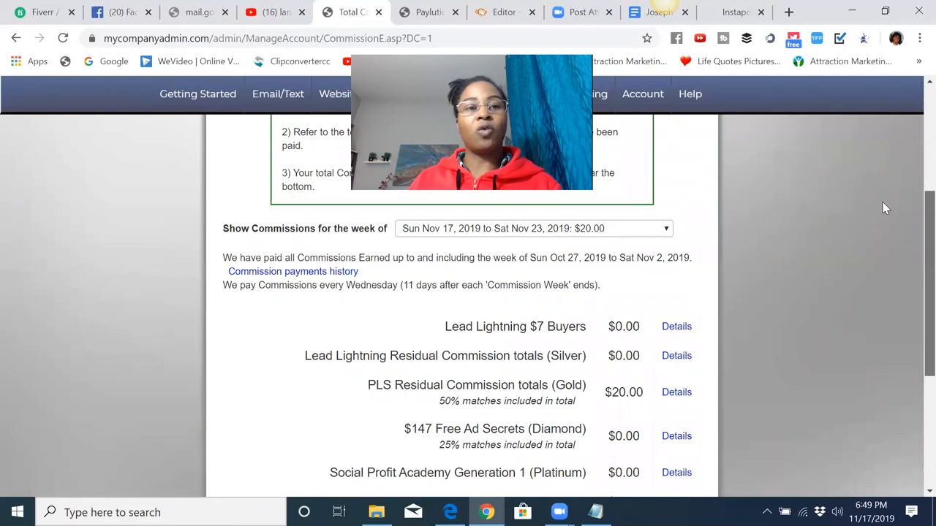
click(534, 228)
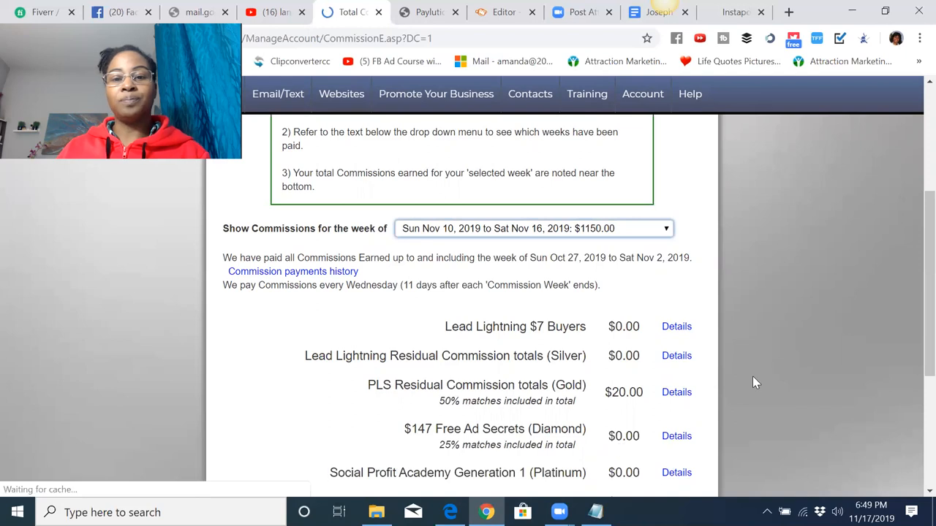
scroll(up, 3)
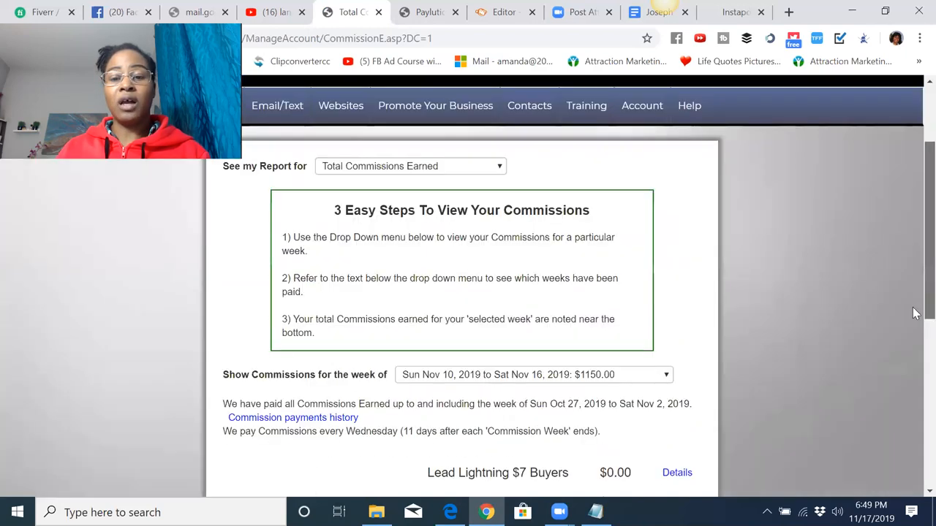
scroll(down, 3)
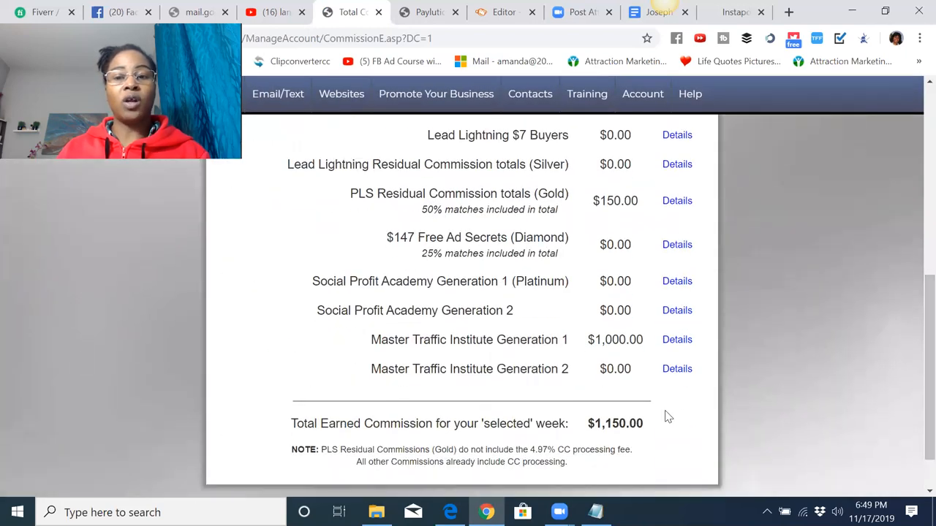
mouse_move(896, 399)
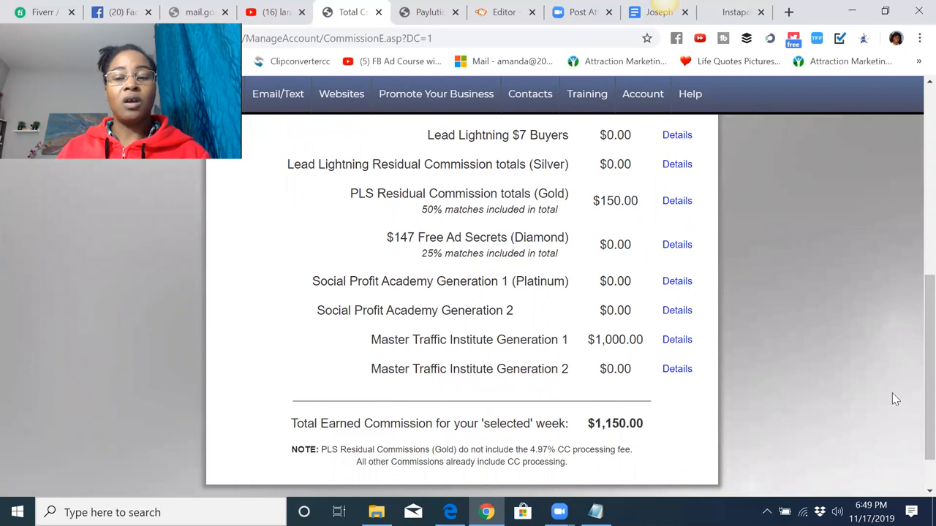
scroll(up, 3)
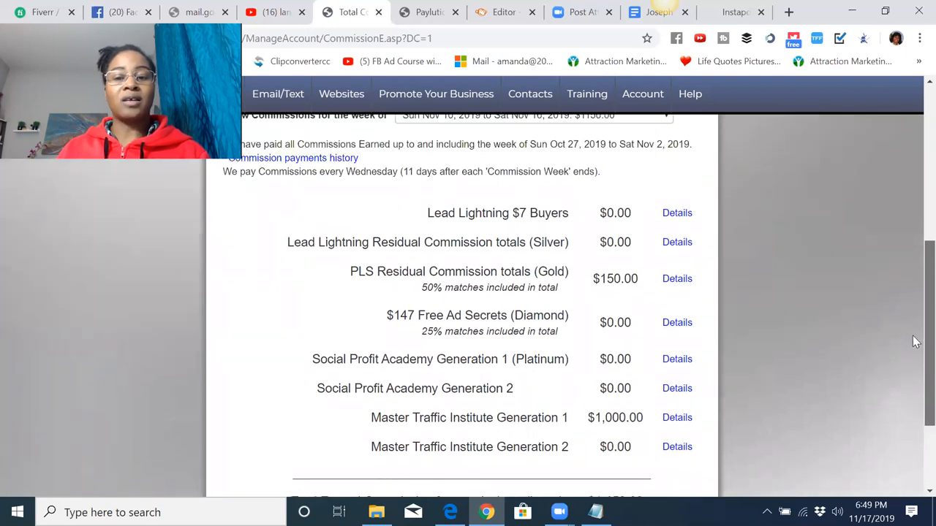
scroll(up, 3)
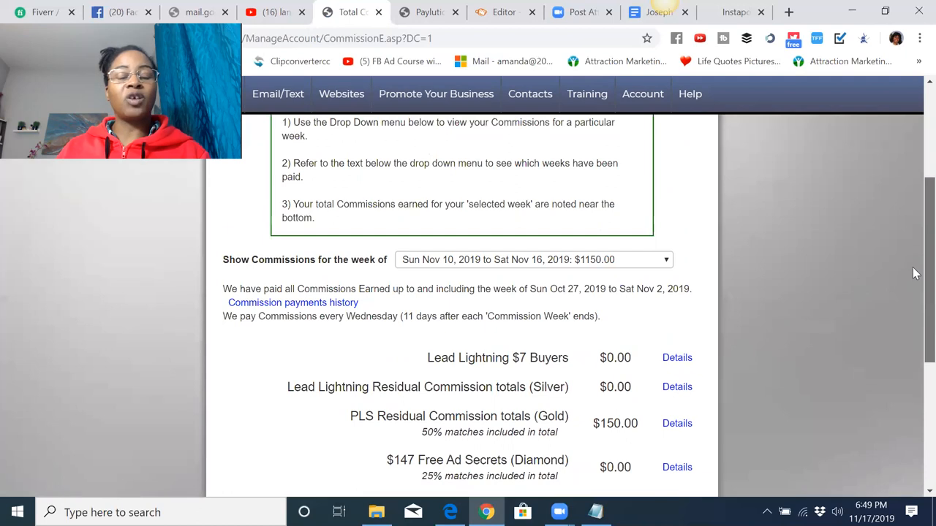
scroll(up, 3)
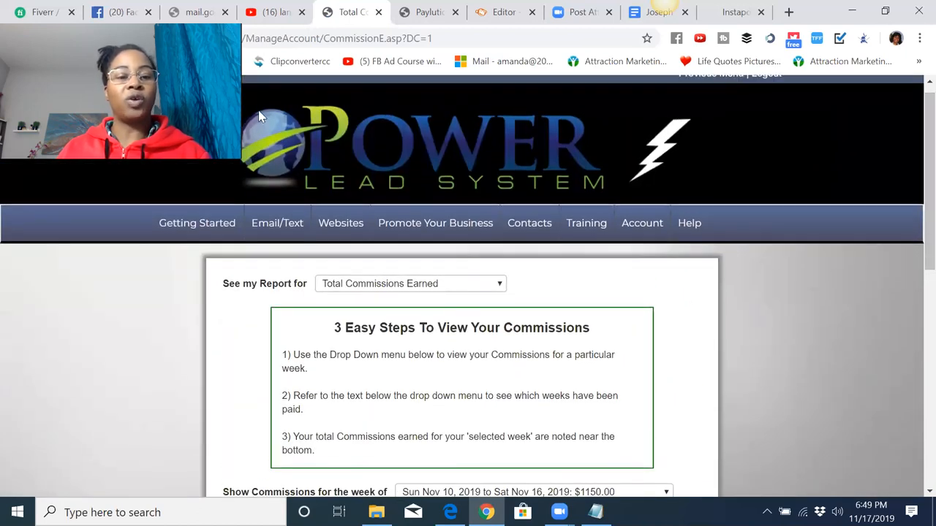
scroll(up, 3)
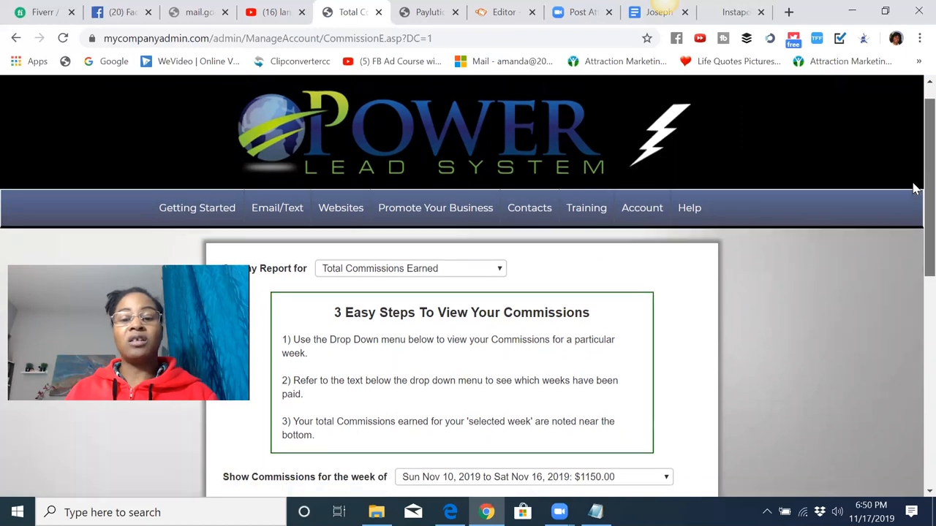
scroll(down, 3)
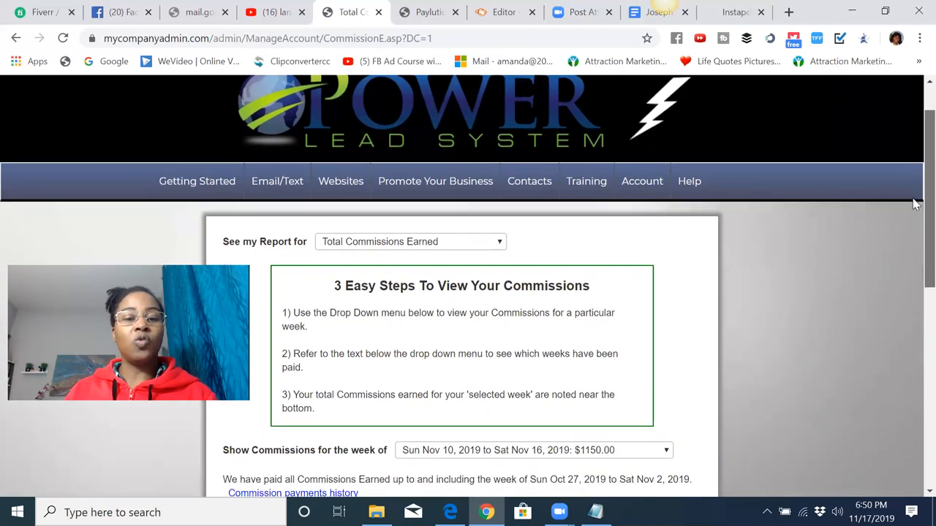
scroll(down, 3)
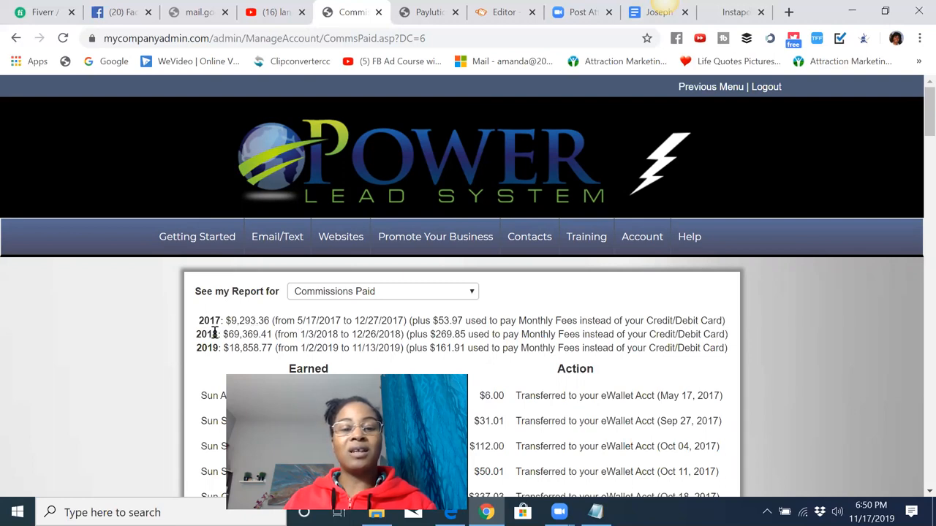
mouse_move(216, 381)
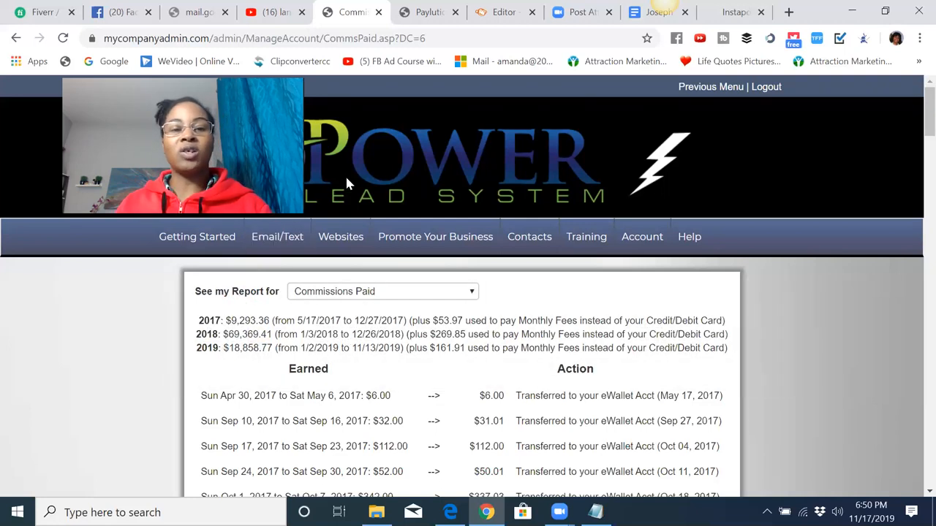
mouse_move(350, 184)
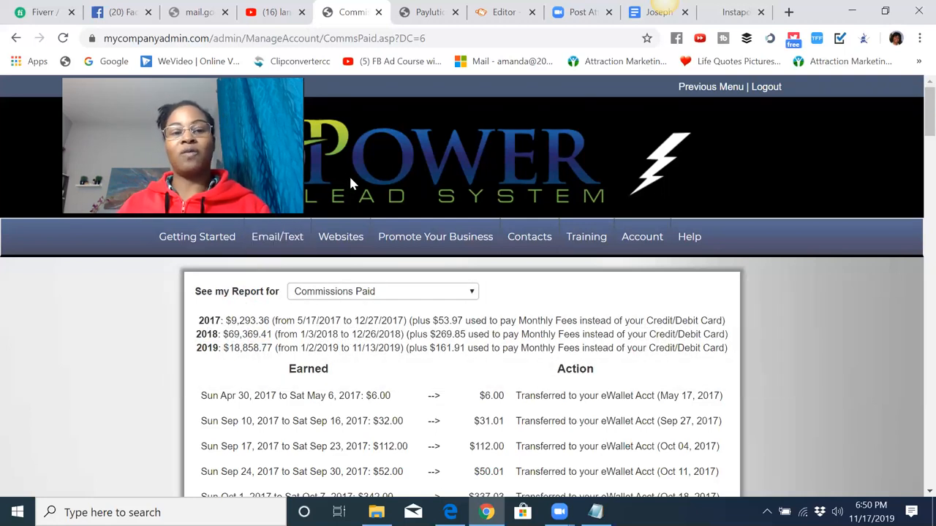
mouse_move(325, 438)
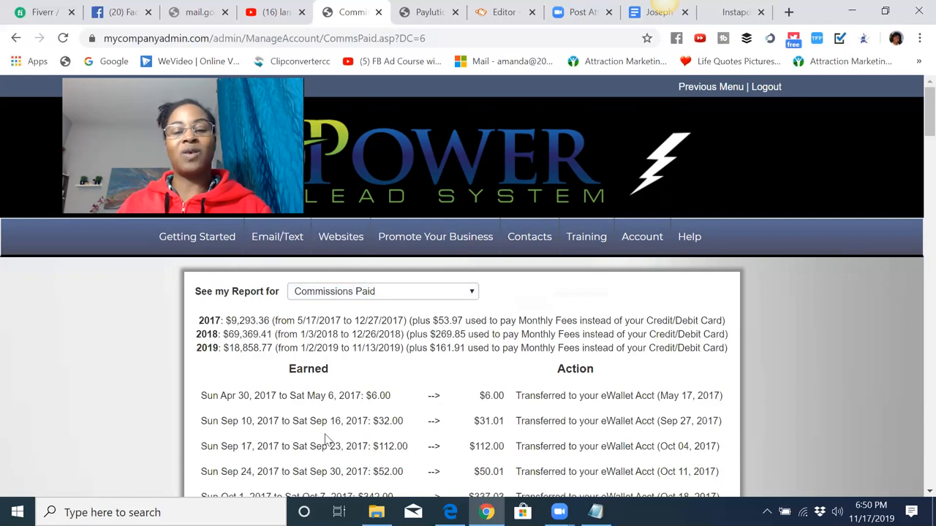